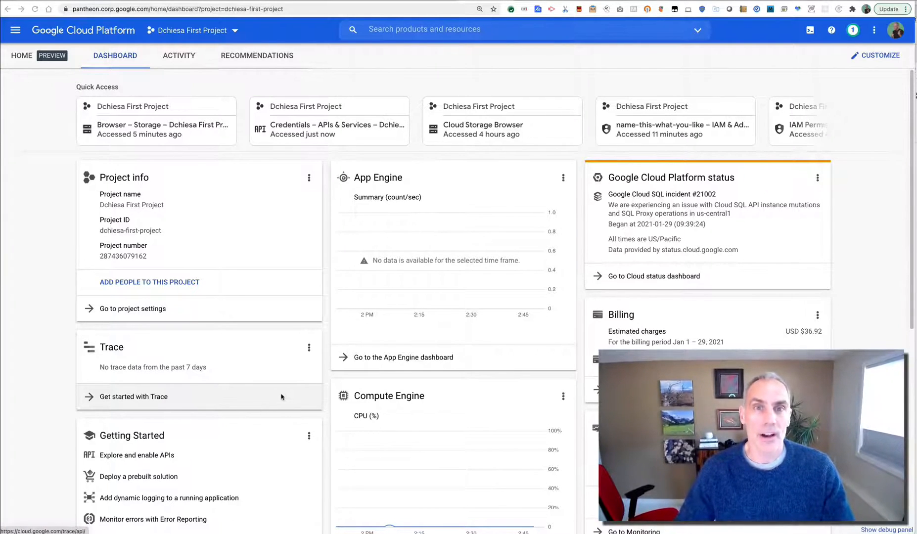
{"action": "mouse_move", "coordinate": [288, 405]}
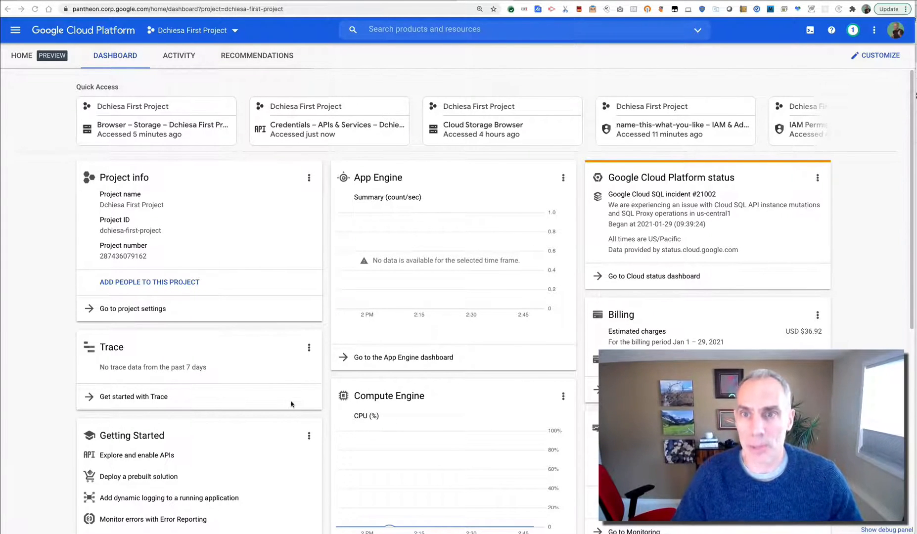
{"action": "mouse_move", "coordinate": [453, 11]}
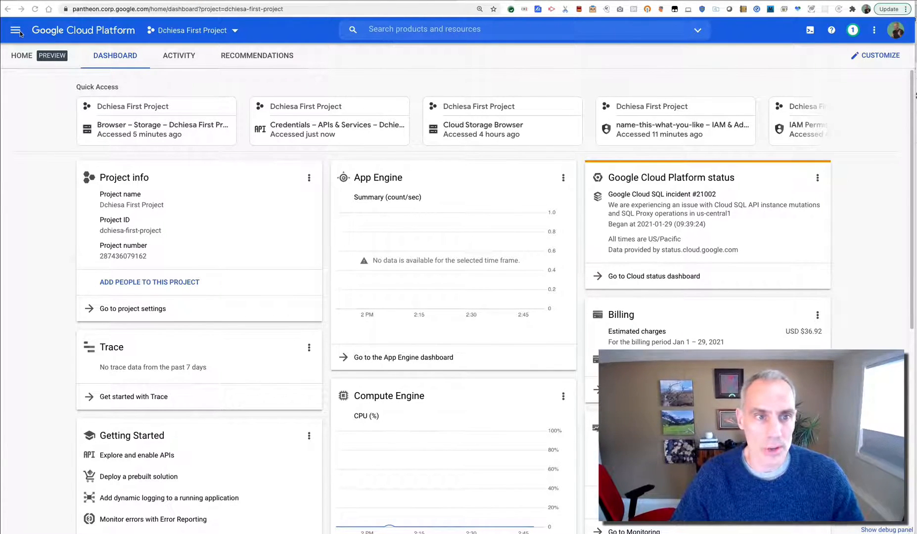
- Open the dchiesa-gcs-testing bucket from Storage Browser, then go to google.com
{"action": "left_click", "coordinate": [16, 29]}
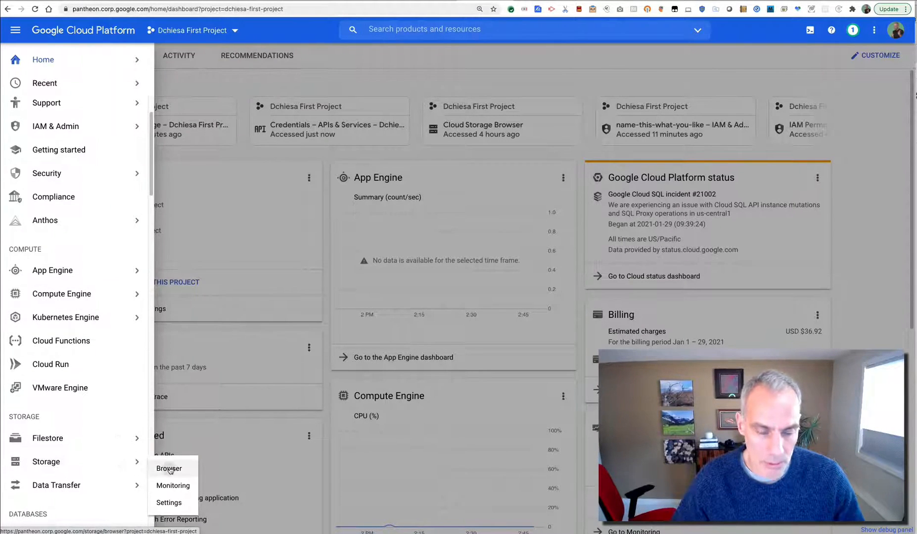
{"action": "left_click", "coordinate": [169, 469]}
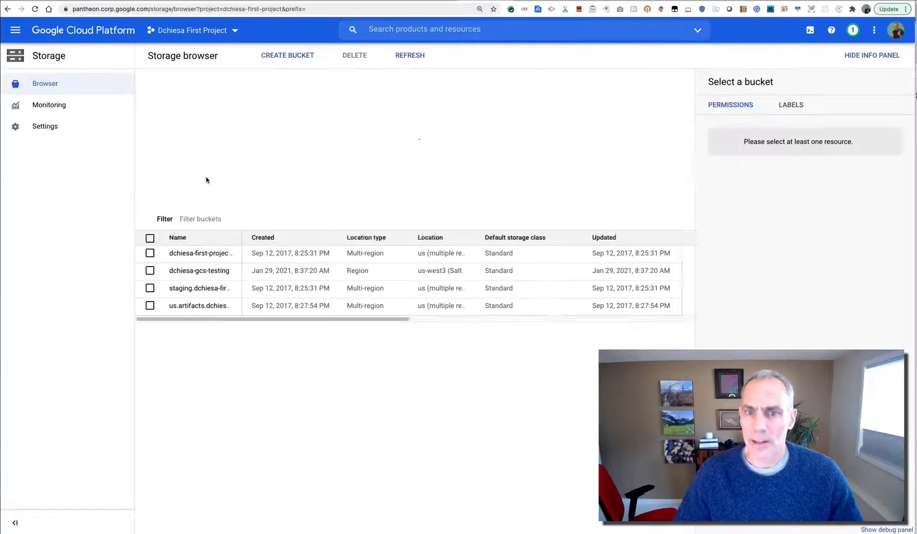
{"action": "left_click", "coordinate": [410, 55]}
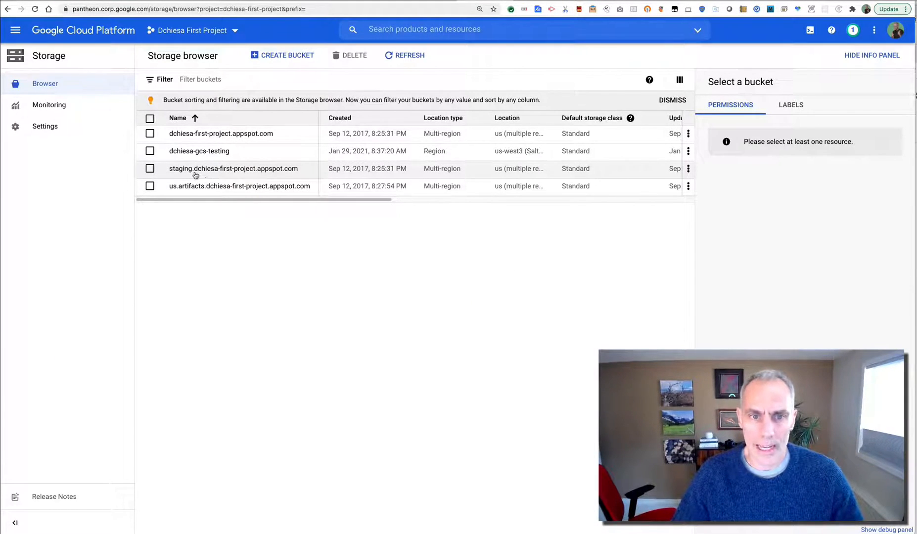
{"action": "mouse_move", "coordinate": [199, 151]}
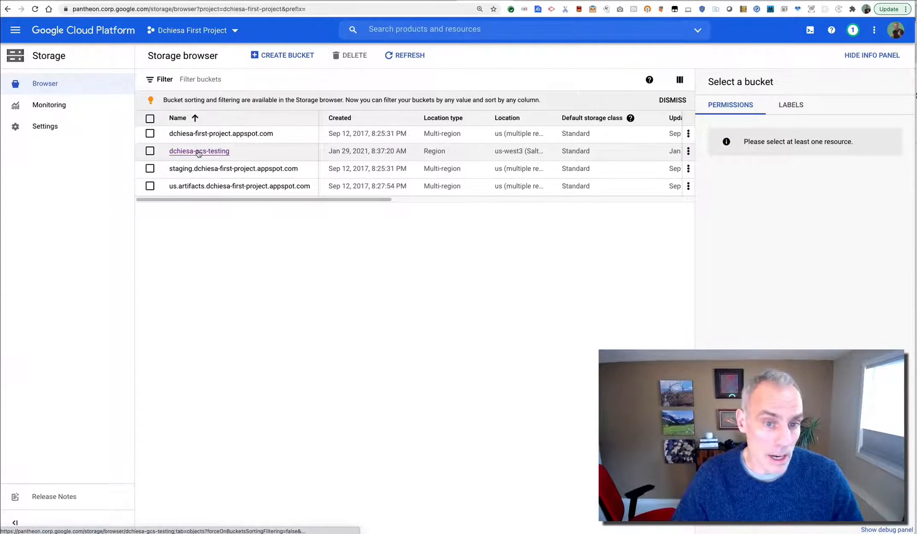
{"action": "left_click", "coordinate": [199, 151]}
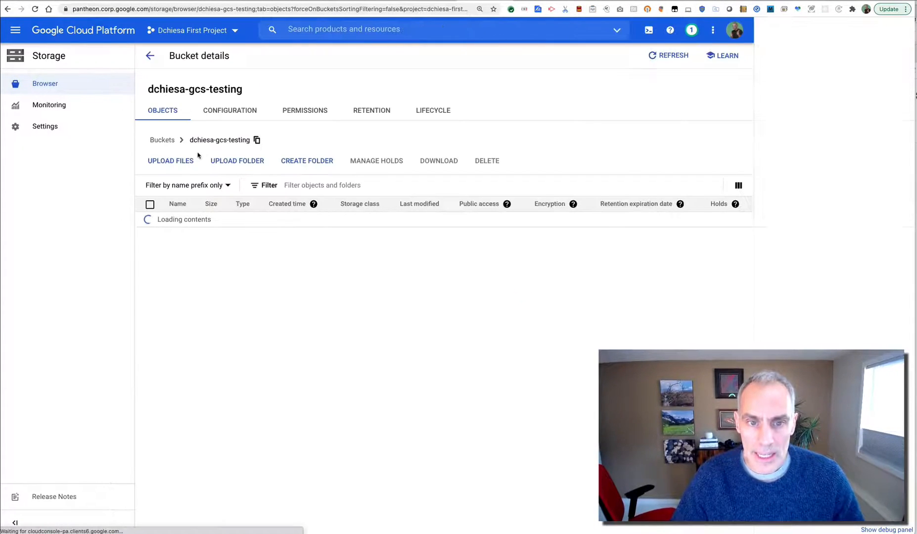
{"action": "left_click", "coordinate": [728, 55]}
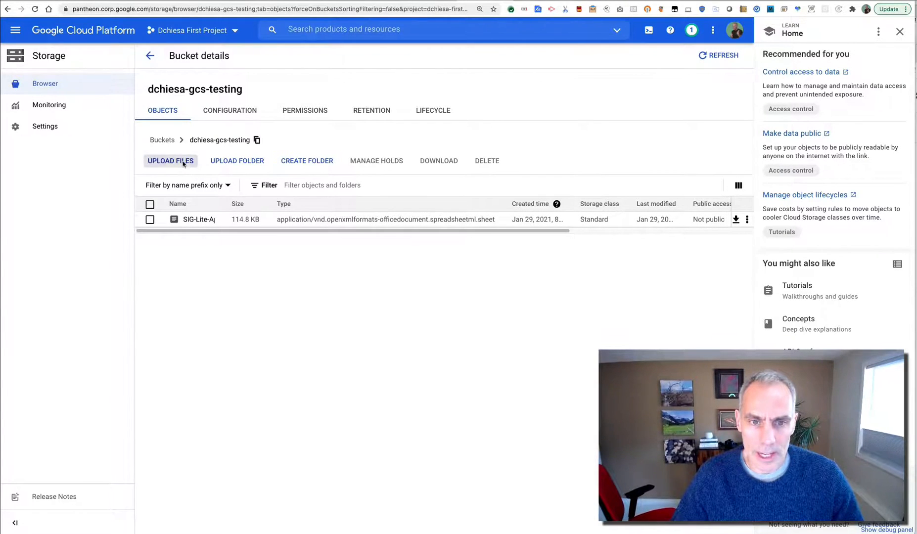
{"action": "mouse_move", "coordinate": [533, 319]}
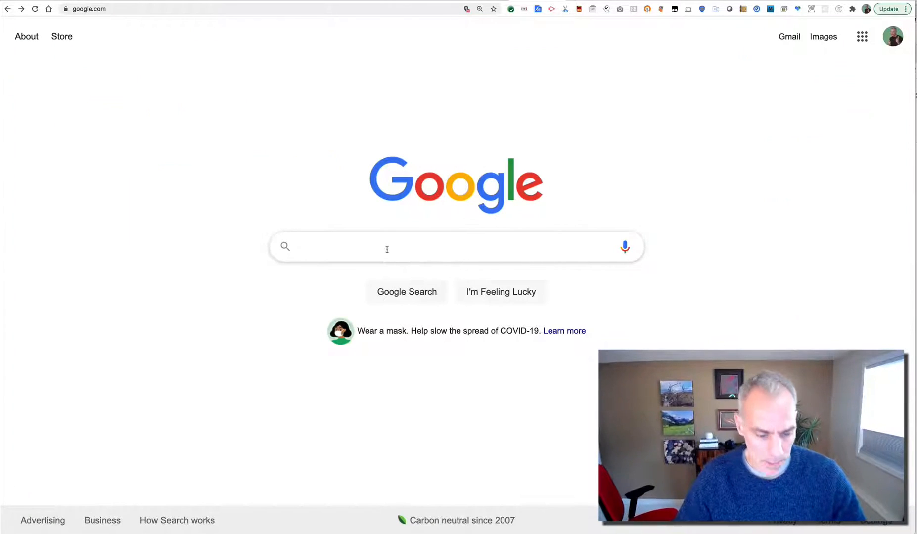
- Search 'storage google cloud rest api' and open the Cloud Storage API reference result
{"action": "type", "text": "storage google cloud rest api"}
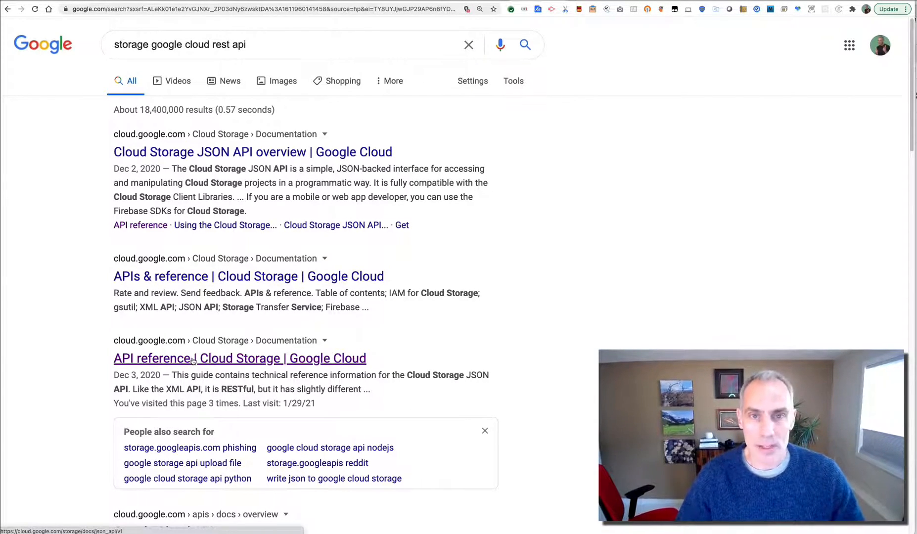
{"action": "left_click", "coordinate": [239, 358]}
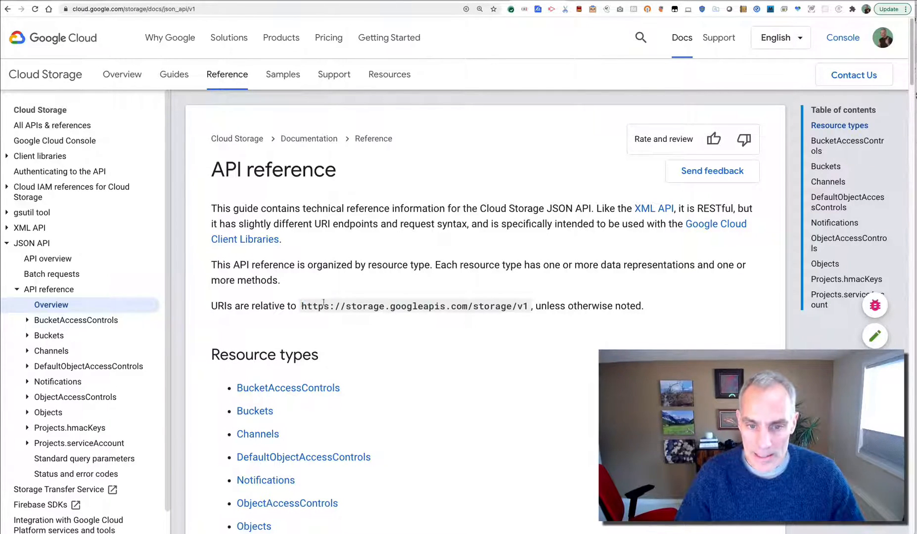
- Select the base Cloud Storage API URI on the reference page
{"action": "double_click", "coordinate": [415, 306]}
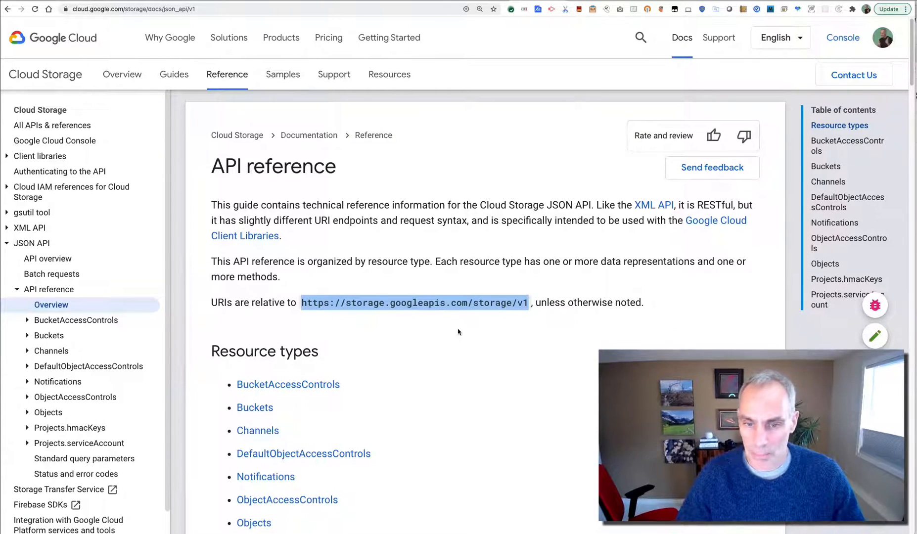
{"action": "scroll", "scroll_direction": "down", "scroll_amount": 3}
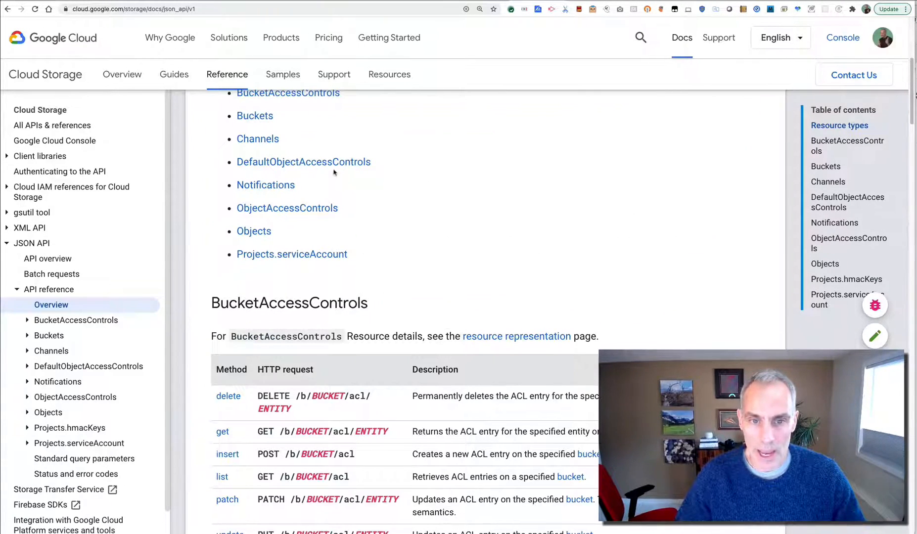
{"action": "scroll", "scroll_direction": "up", "scroll_amount": 3}
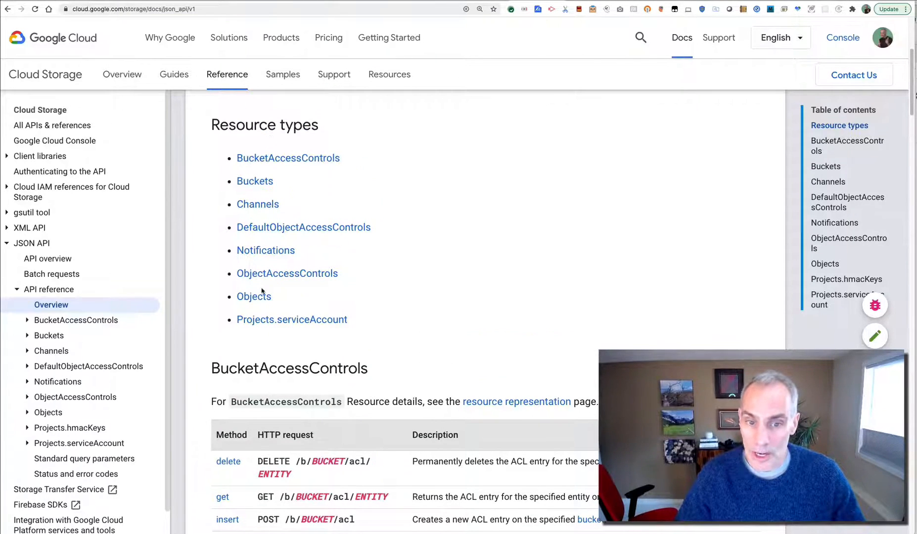
{"action": "mouse_move", "coordinate": [254, 297]}
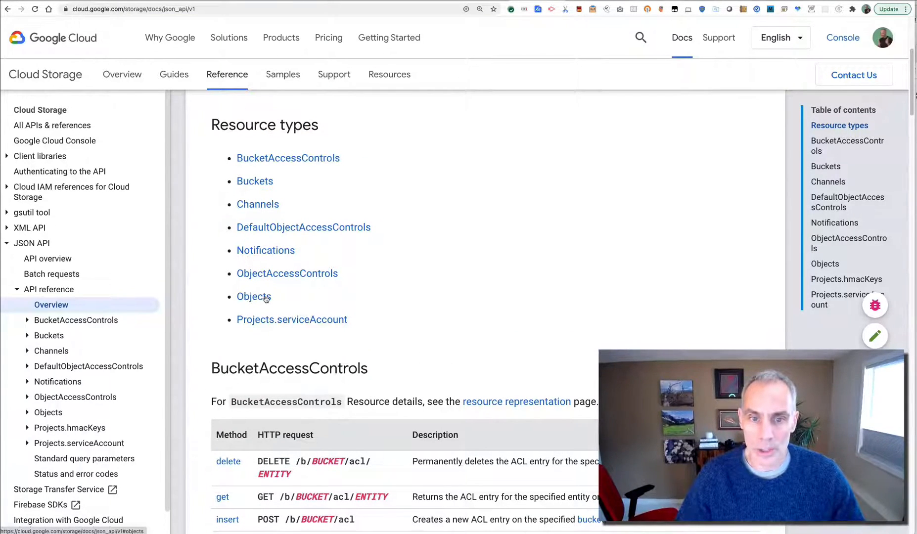
- Jump to the Objects resource and locate the get method's object path
{"action": "left_click", "coordinate": [254, 297]}
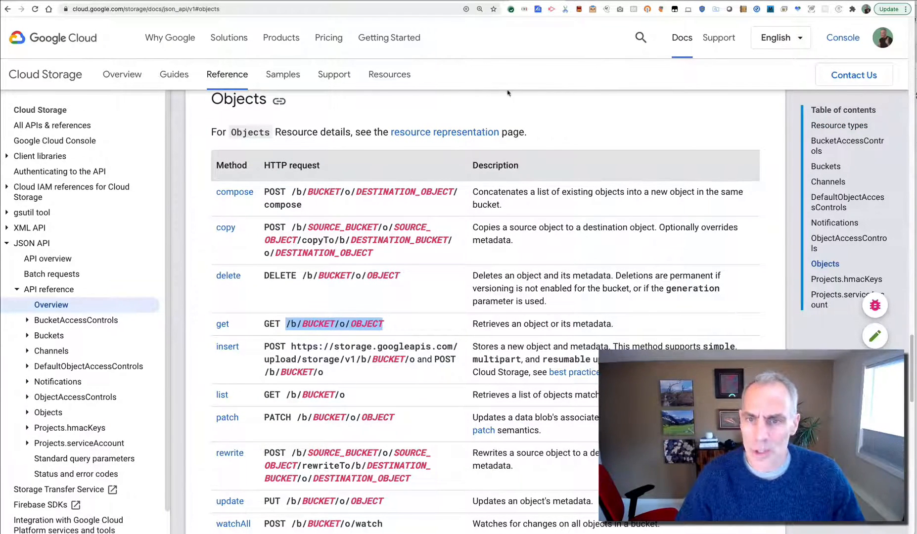
{"action": "mouse_move", "coordinate": [525, 114]}
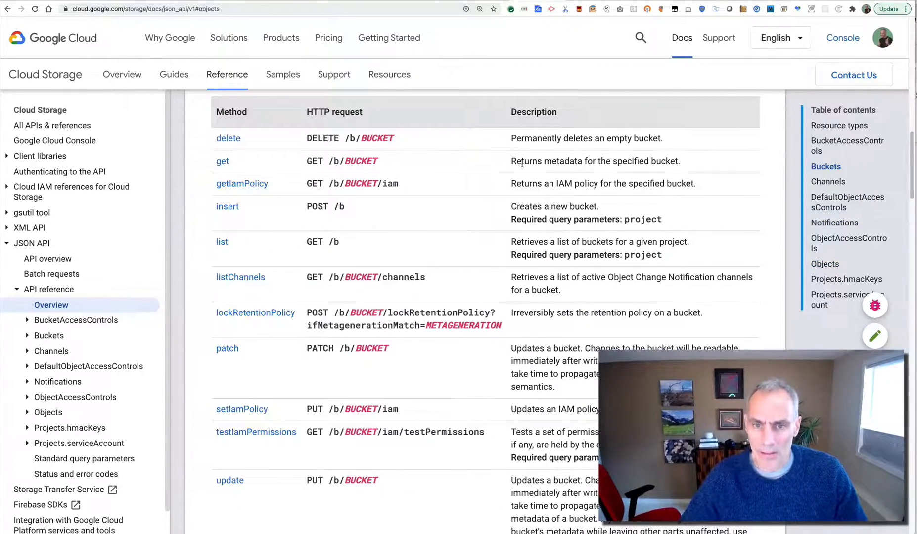
{"action": "scroll", "scroll_direction": "up", "scroll_amount": 3}
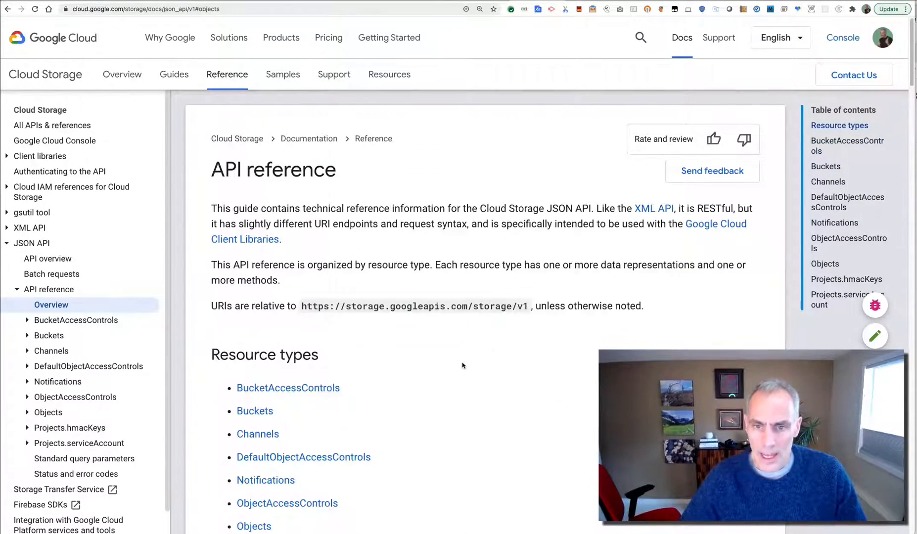
{"action": "scroll", "scroll_direction": "down", "scroll_amount": 3}
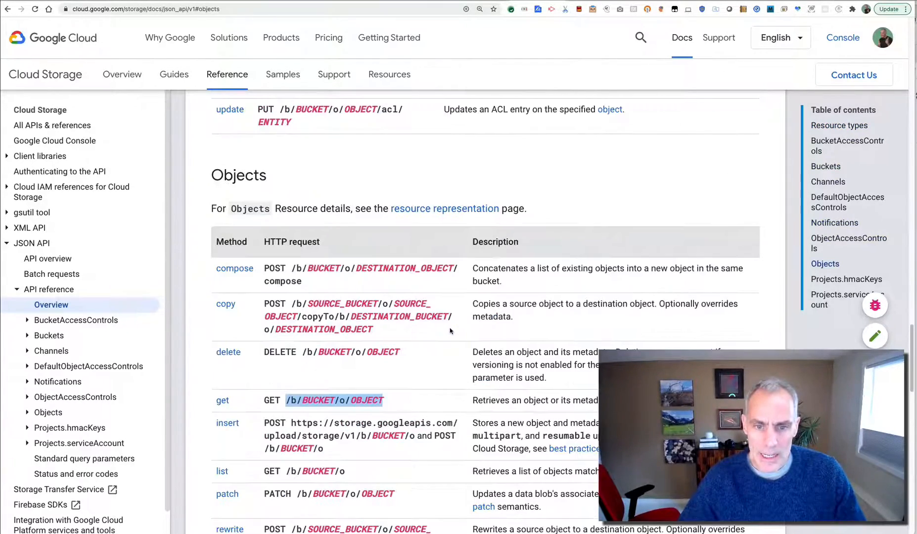
{"action": "scroll", "scroll_direction": "down", "scroll_amount": 3}
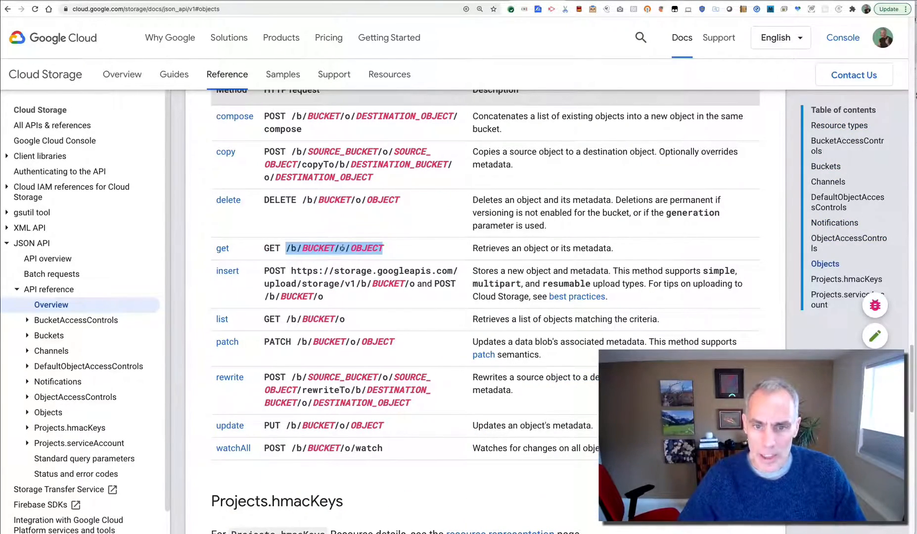
{"action": "mouse_move", "coordinate": [398, 230]}
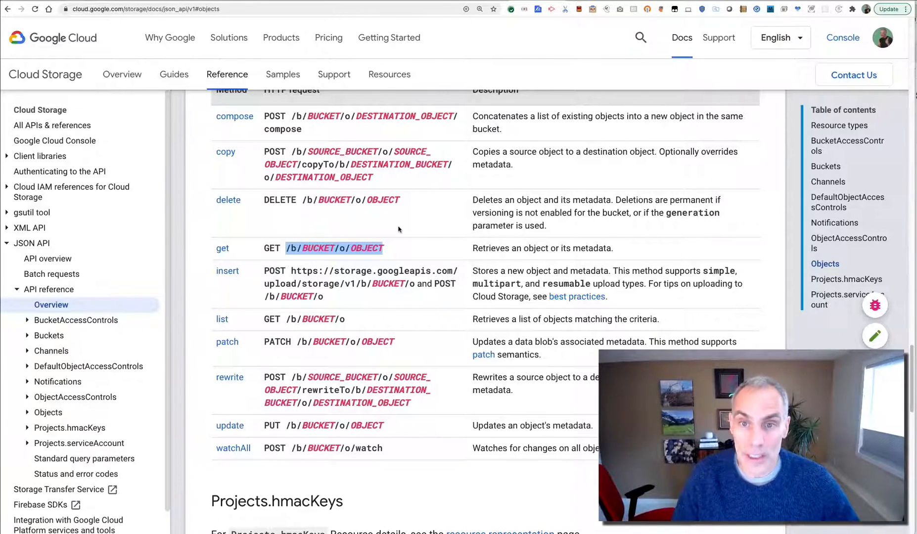
{"action": "mouse_move", "coordinate": [487, 34]}
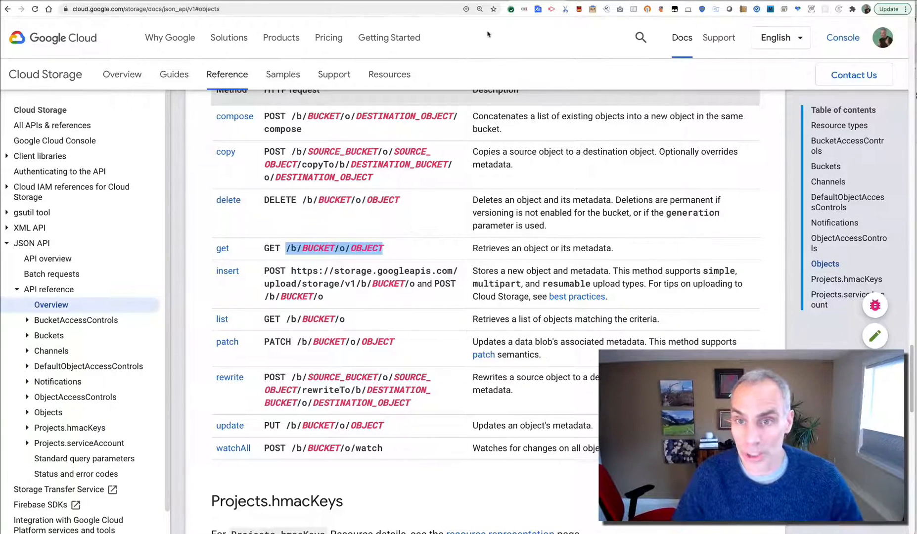
{"action": "mouse_move", "coordinate": [505, 70]}
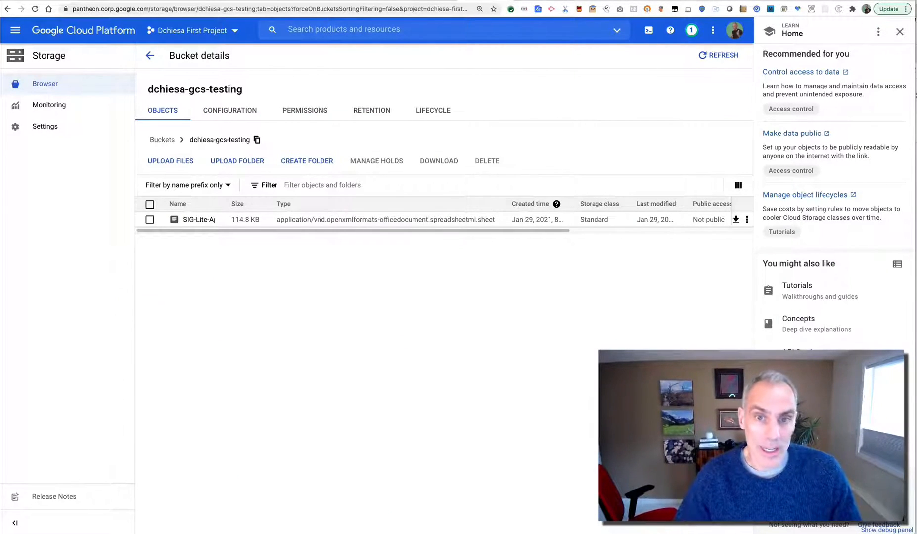
{"action": "mouse_move", "coordinate": [16, 29]}
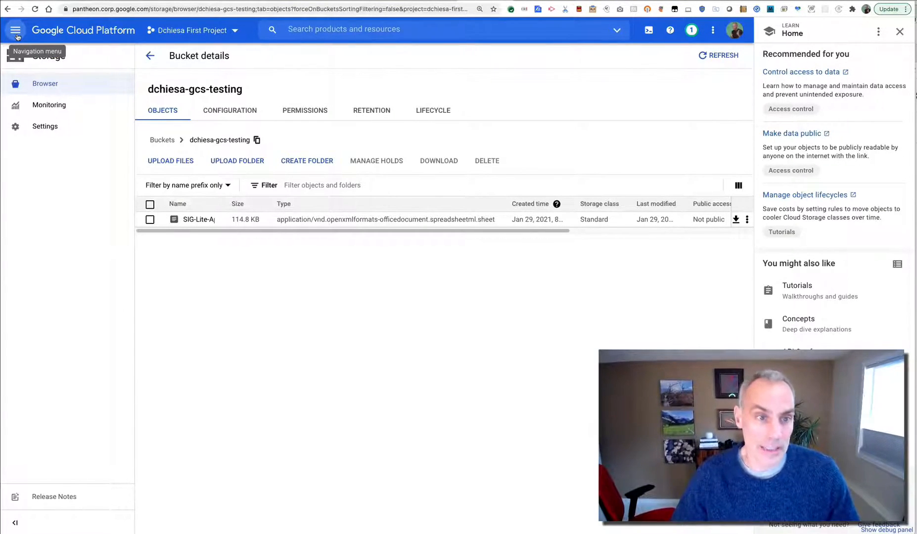
- From the APIs & Services Credentials page, choose Create Credentials > Service account
{"action": "left_click", "coordinate": [16, 30]}
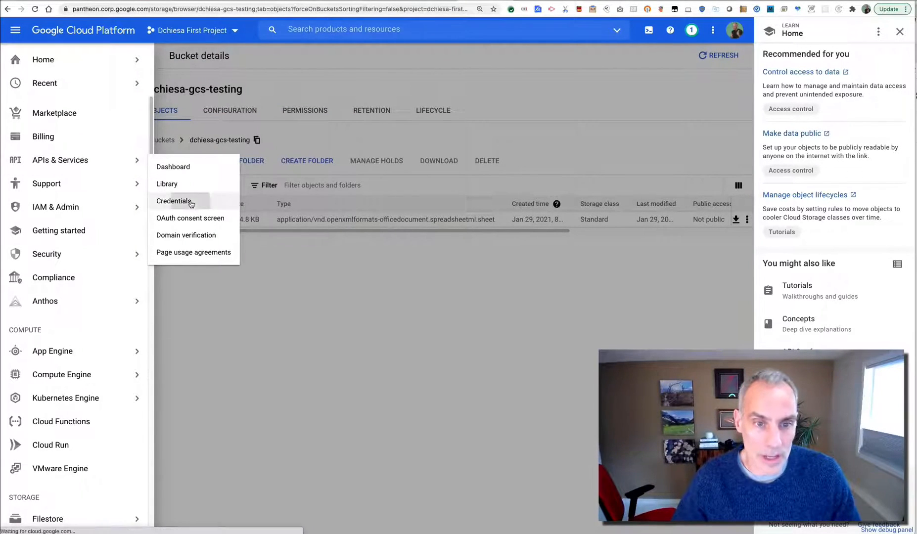
{"action": "left_click", "coordinate": [174, 201]}
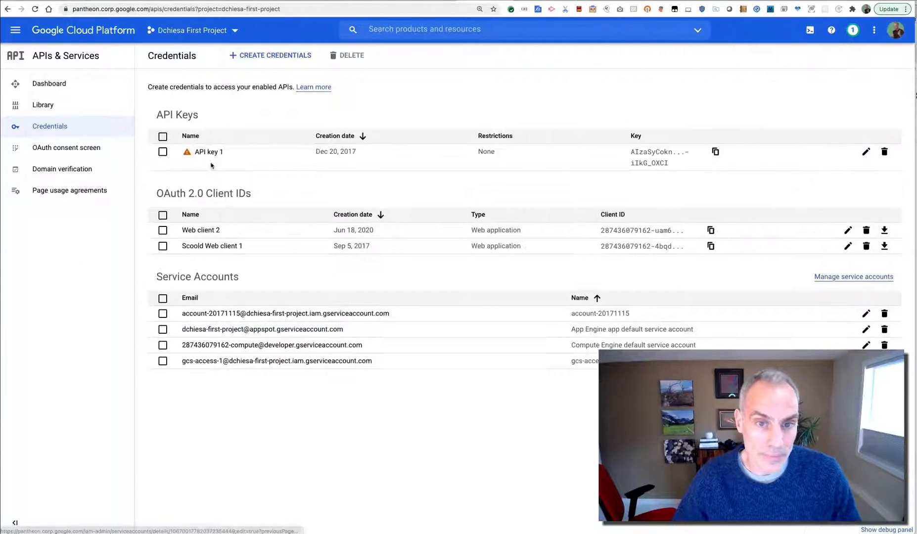
{"action": "left_click", "coordinate": [270, 55]}
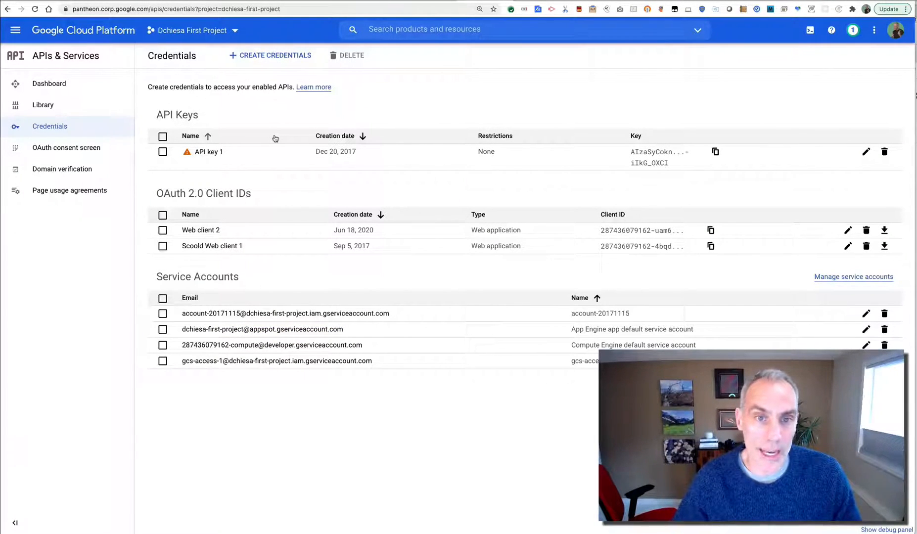
{"action": "left_click", "coordinate": [854, 277]}
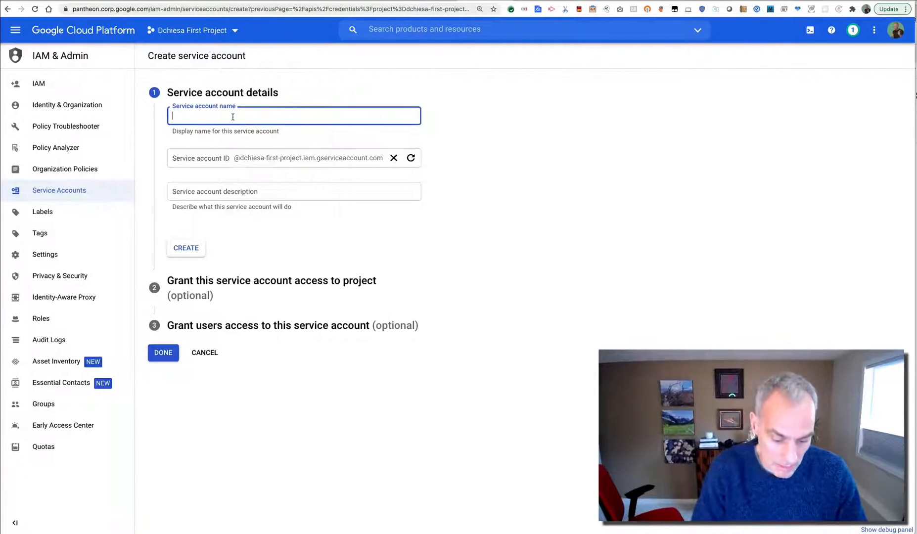
- Enter 'anything-here' as the service account name and create it
{"action": "type", "text": "anything-her"}
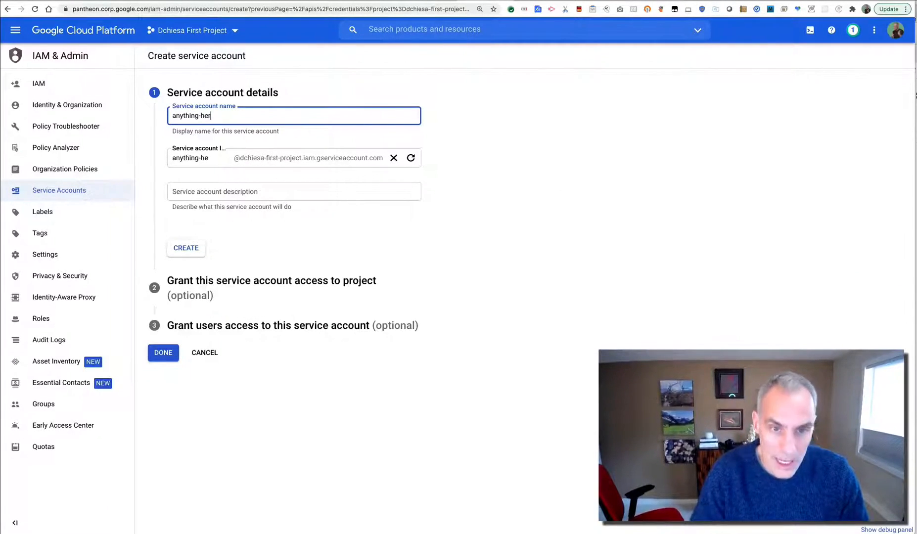
{"action": "type", "text": "e"}
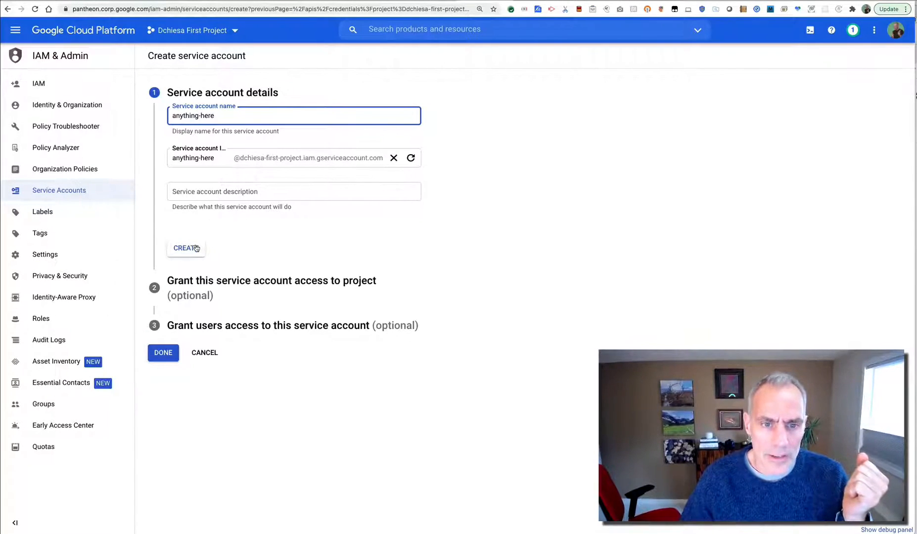
{"action": "left_click", "coordinate": [186, 248]}
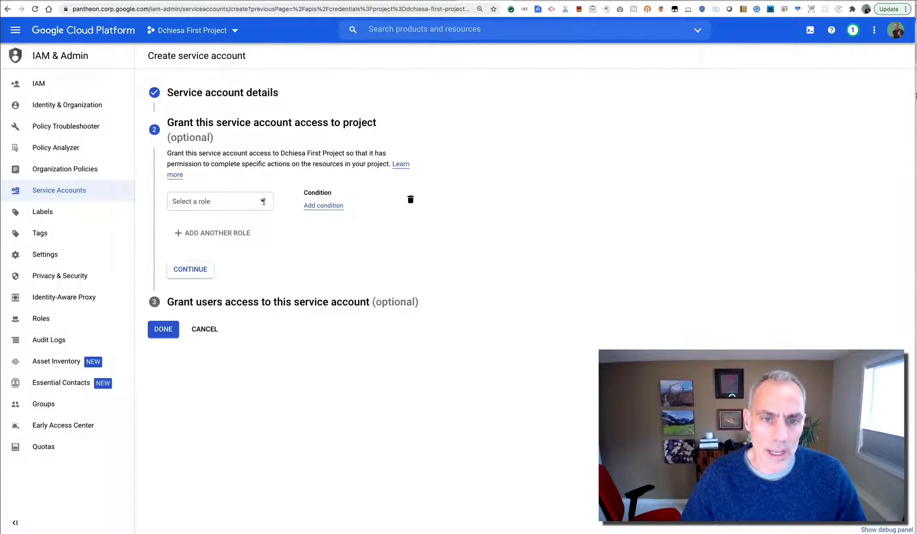
- Grant anything-here the Storage Object Viewer role and complete the account setup
{"action": "type", "text": "stor"}
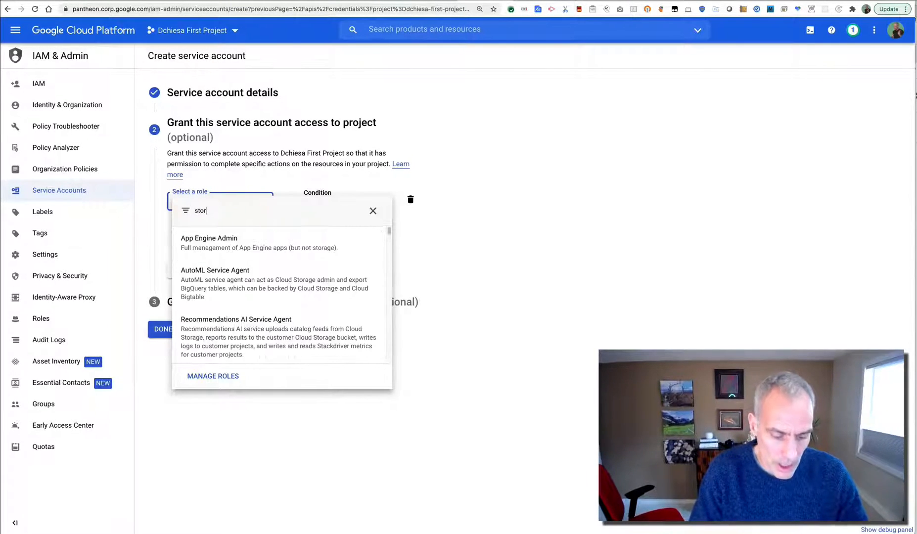
{"action": "type", "text": "age viewe"}
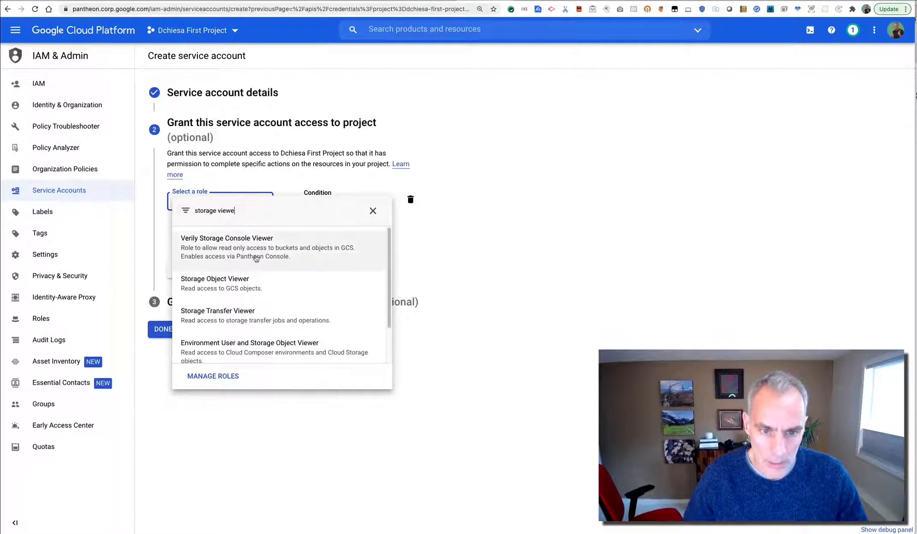
{"action": "left_click", "coordinate": [214, 283]}
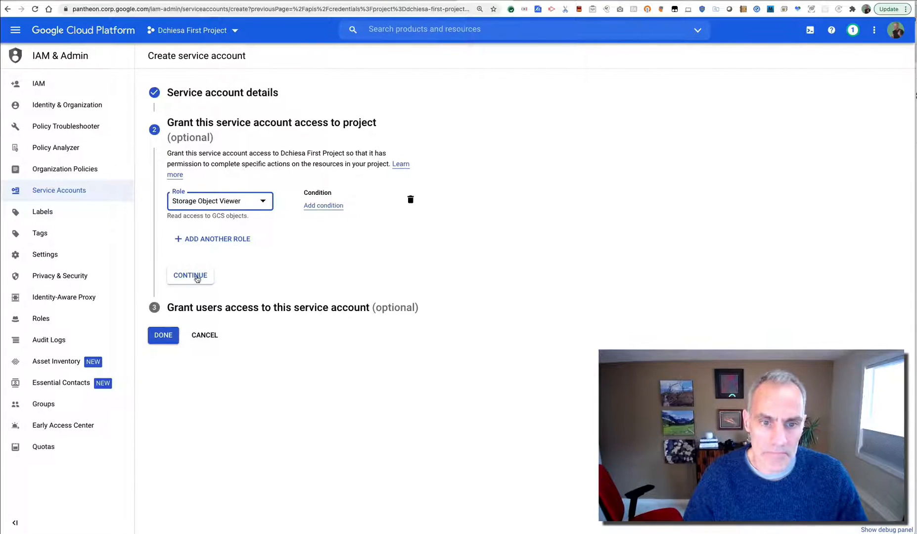
{"action": "left_click", "coordinate": [190, 275]}
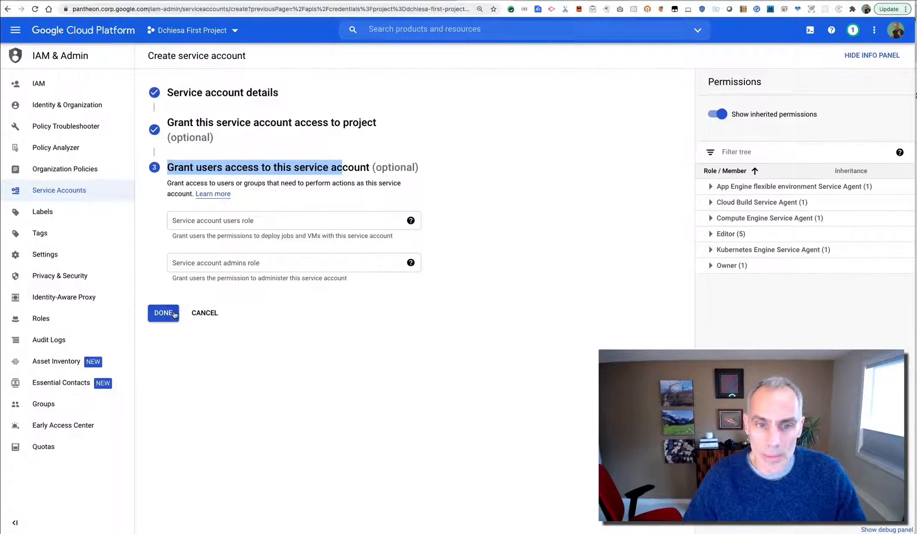
{"action": "left_click", "coordinate": [164, 313]}
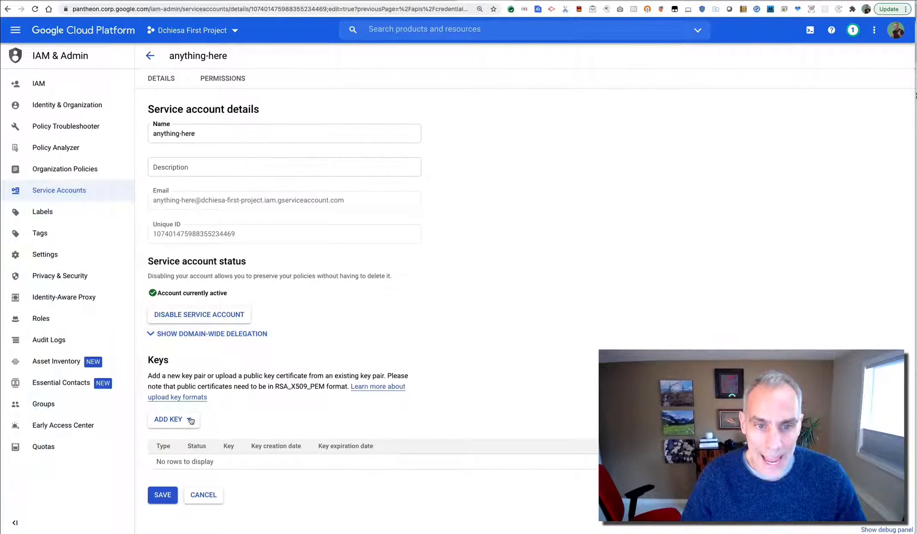
- Add a new JSON private key to anything-here and close the saved notice
{"action": "left_click", "coordinate": [170, 419]}
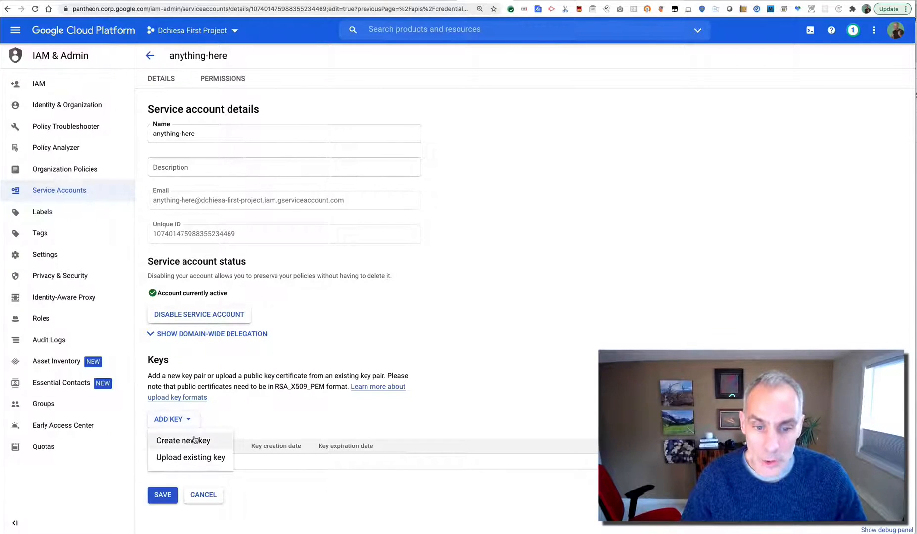
{"action": "left_click", "coordinate": [183, 440]}
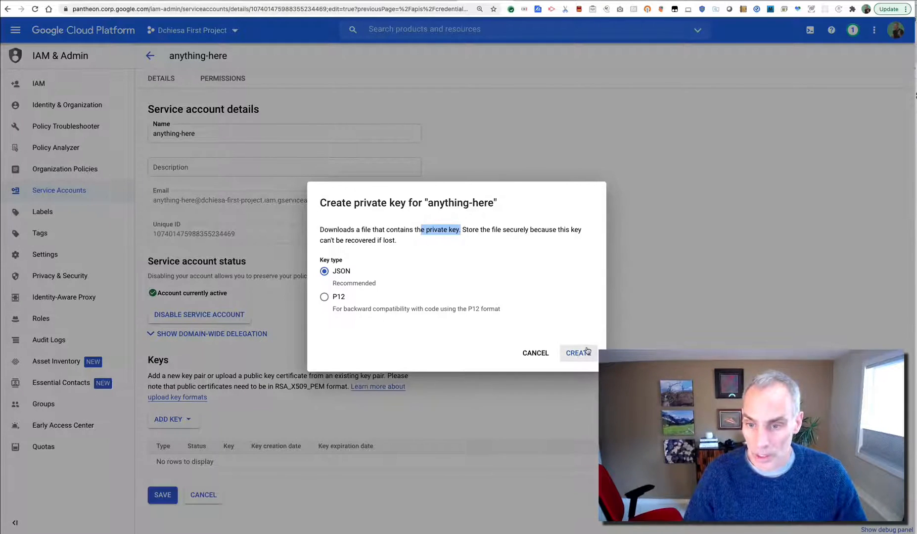
{"action": "left_click", "coordinate": [577, 353]}
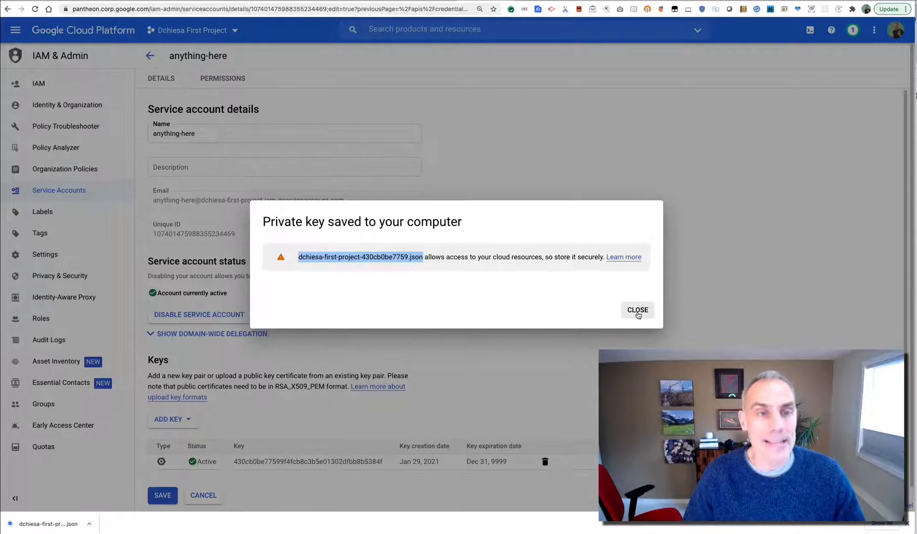
{"action": "left_click", "coordinate": [638, 310]}
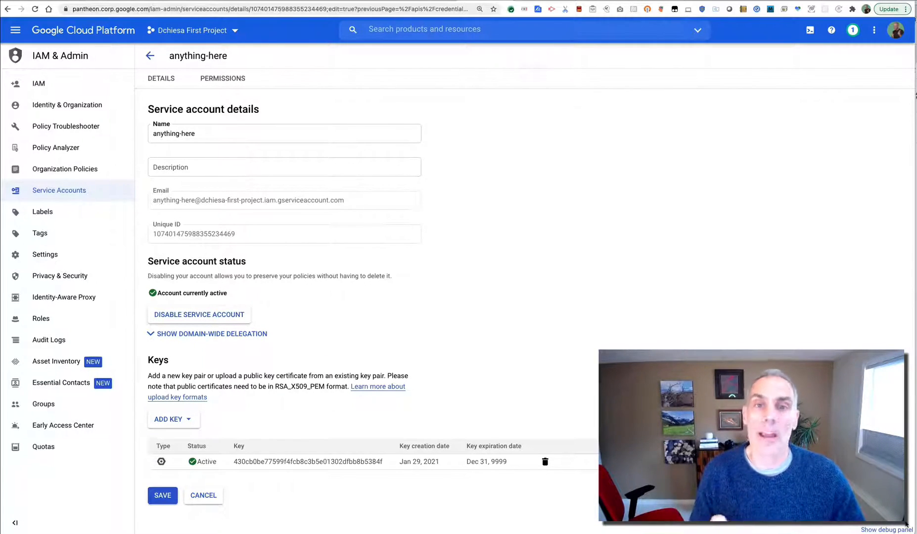
{"action": "mouse_move", "coordinate": [878, 256]}
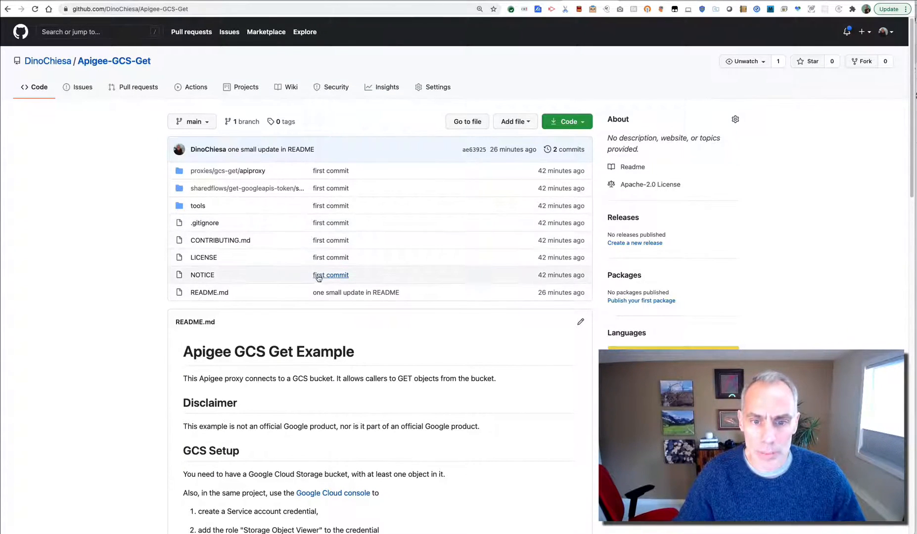
{"action": "scroll", "scroll_direction": "down", "scroll_amount": 3}
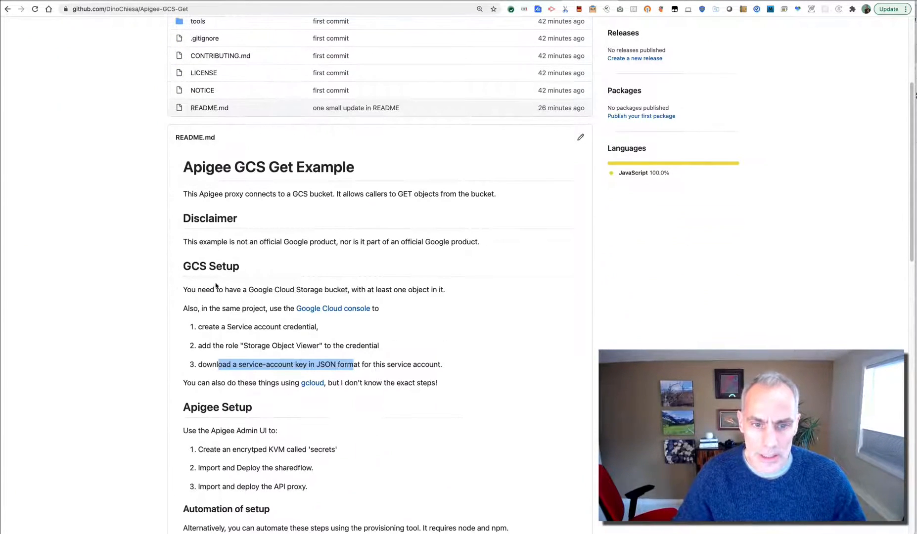
{"action": "scroll", "scroll_direction": "down", "scroll_amount": 3}
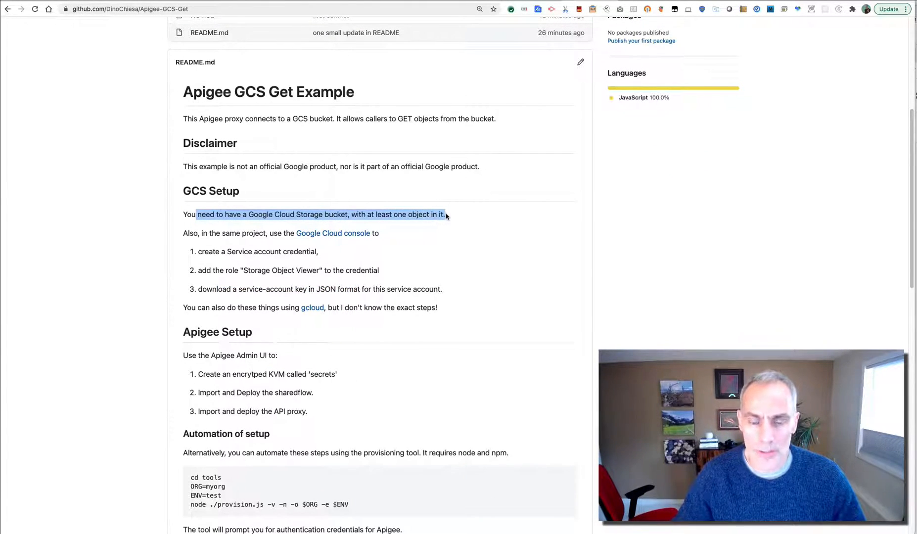
{"action": "mouse_move", "coordinate": [250, 221]}
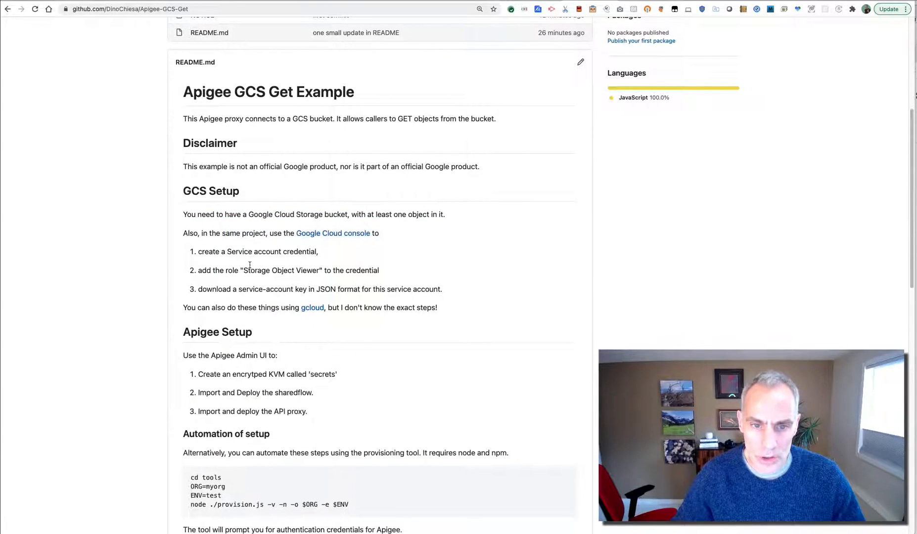
{"action": "double_click", "coordinate": [256, 270]}
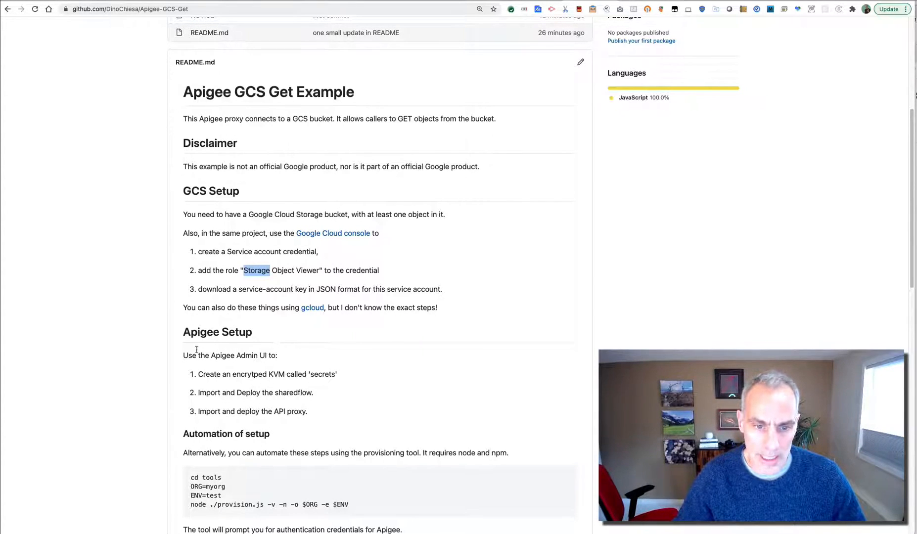
{"action": "scroll", "scroll_direction": "down", "scroll_amount": 3}
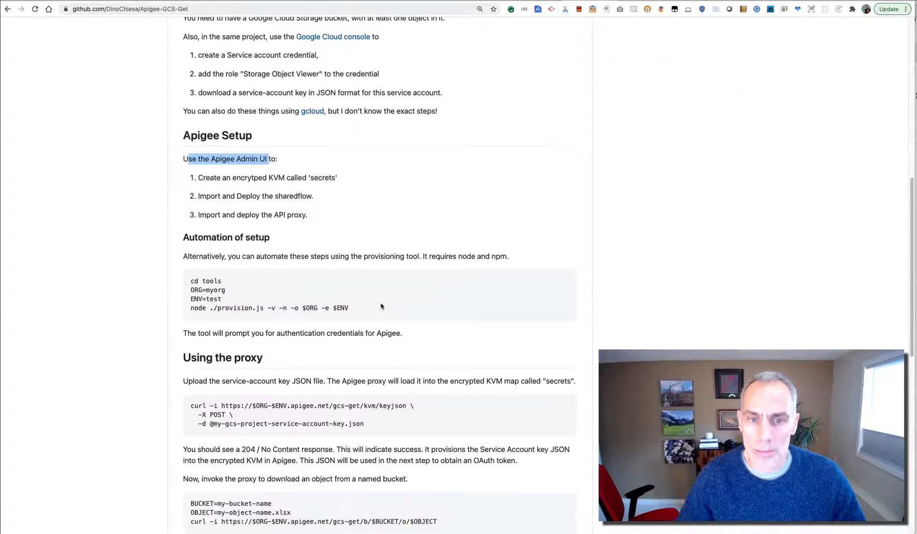
{"action": "scroll", "scroll_direction": "up", "scroll_amount": 3}
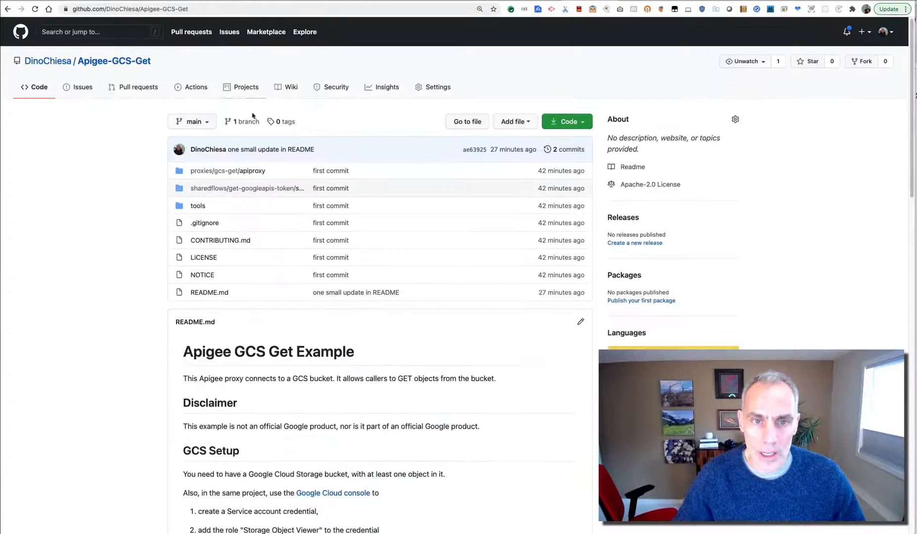
{"action": "mouse_move", "coordinate": [227, 170]}
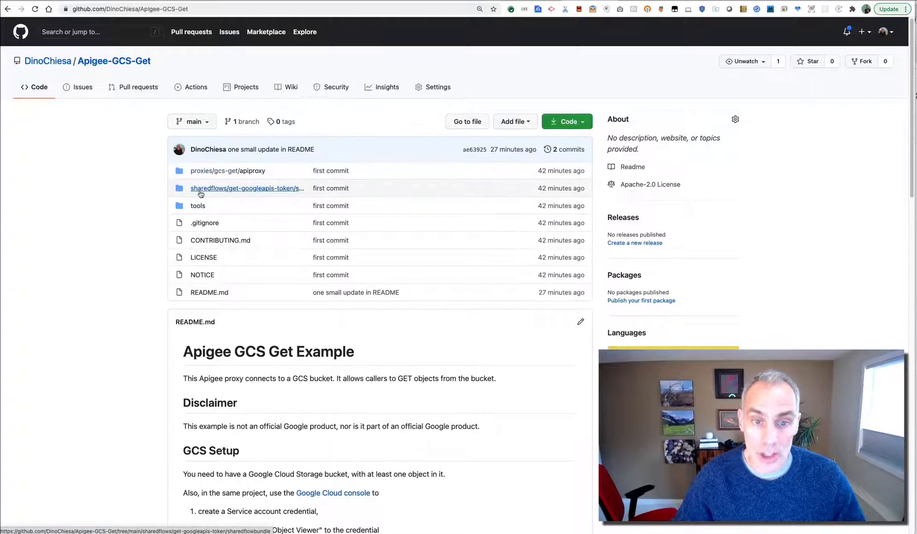
{"action": "mouse_move", "coordinate": [246, 188]}
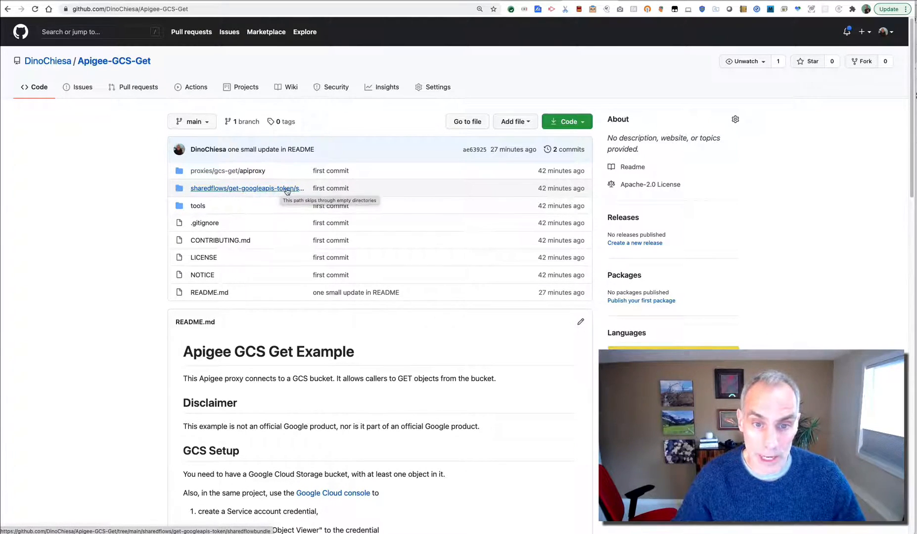
{"action": "scroll", "scroll_direction": "down", "scroll_amount": 3}
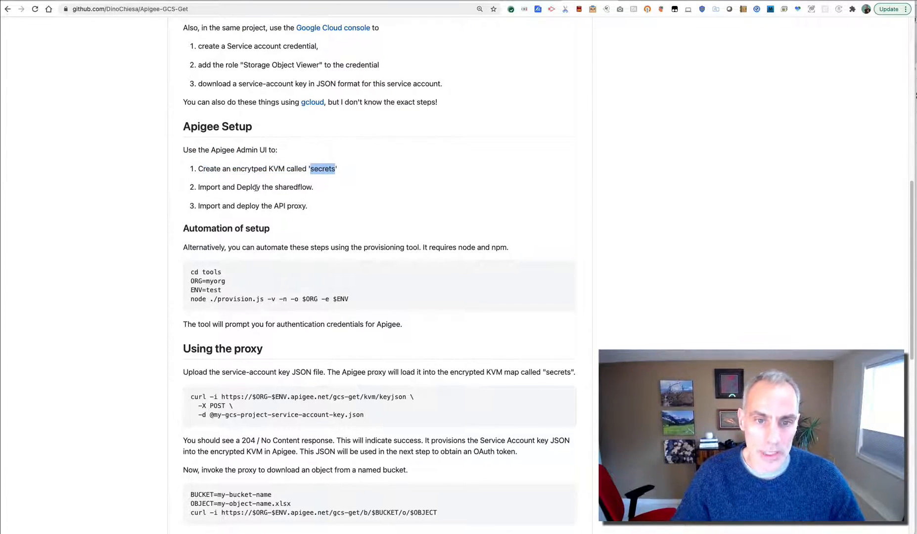
{"action": "mouse_move", "coordinate": [392, 160]}
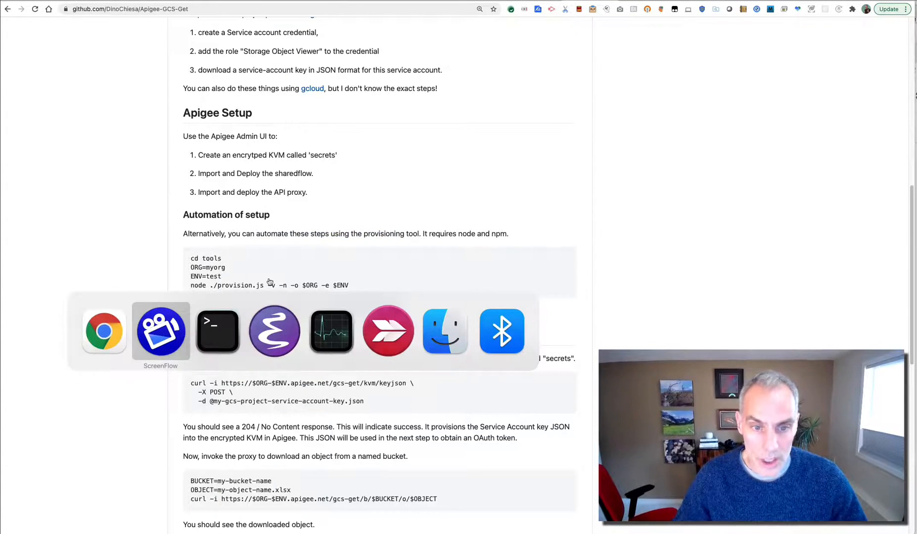
- In Terminal, list the tools directory and install its npm dependencies
{"action": "left_click", "coordinate": [218, 330]}
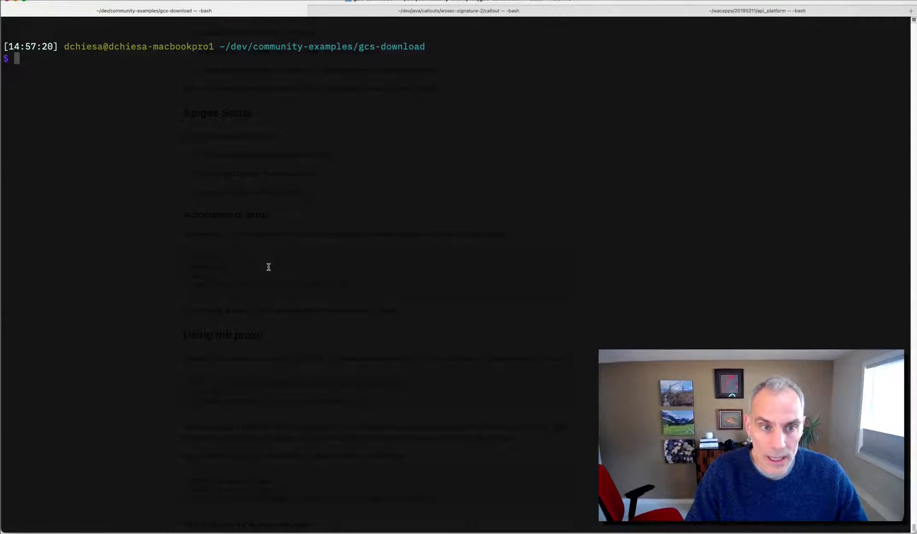
{"action": "type", "text": "ls -lrt"}
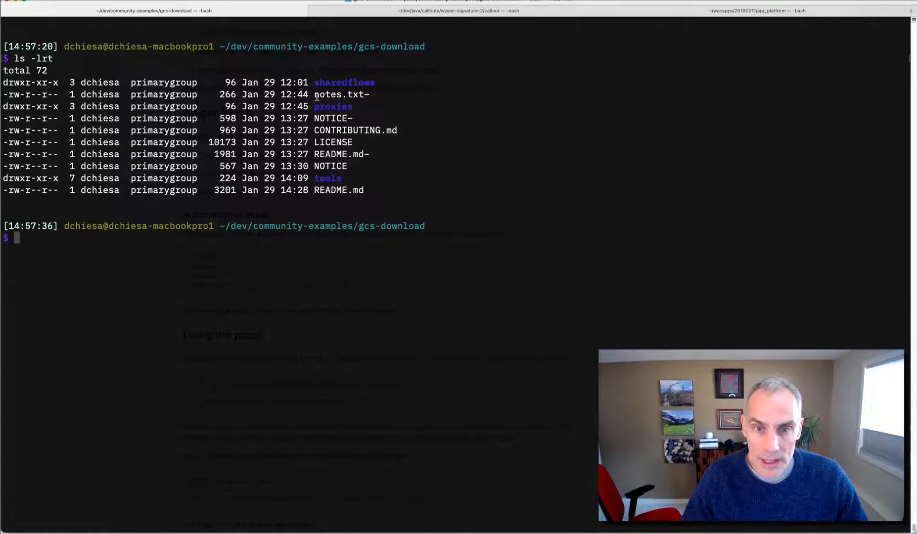
{"action": "mouse_move", "coordinate": [343, 106]}
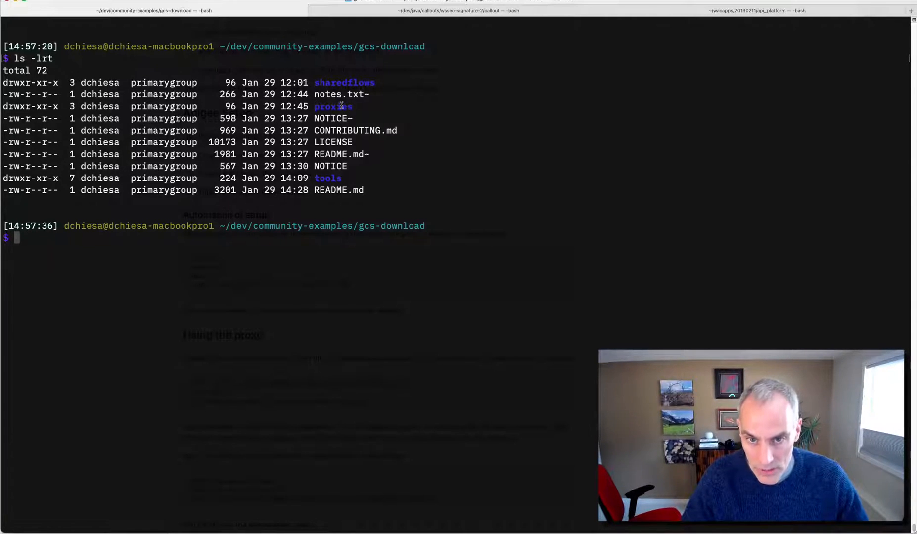
{"action": "mouse_move", "coordinate": [489, 200]}
{"action": "type", "text": "cd tools"}
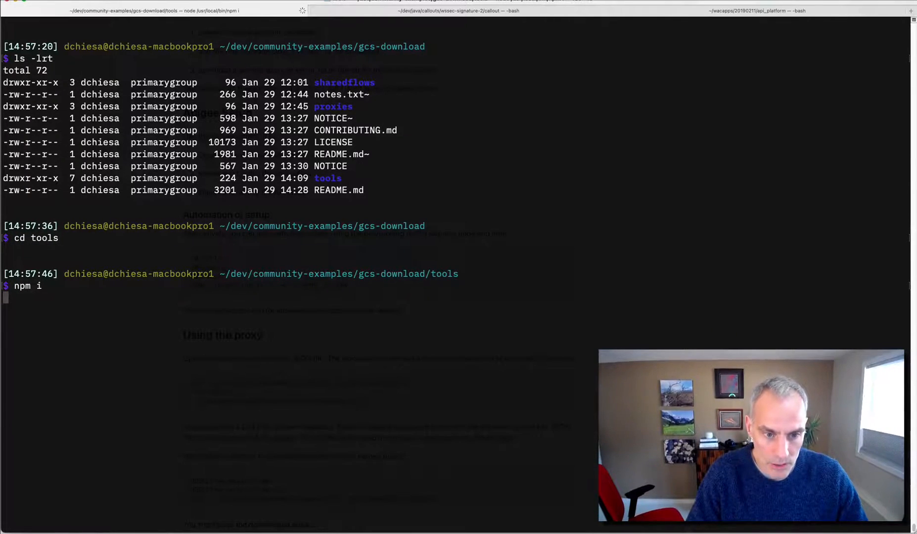
{"action": "key", "text": "Return"}
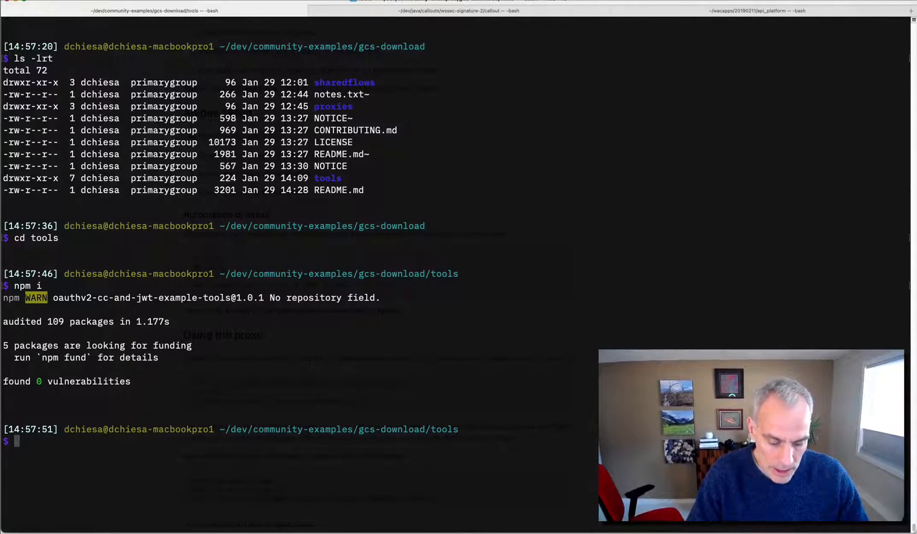
- Run node ./provision.js -v -o $ORG -e $ENV to import and deploy get-googleapis-token
{"action": "type", "text": "node ./pro"}
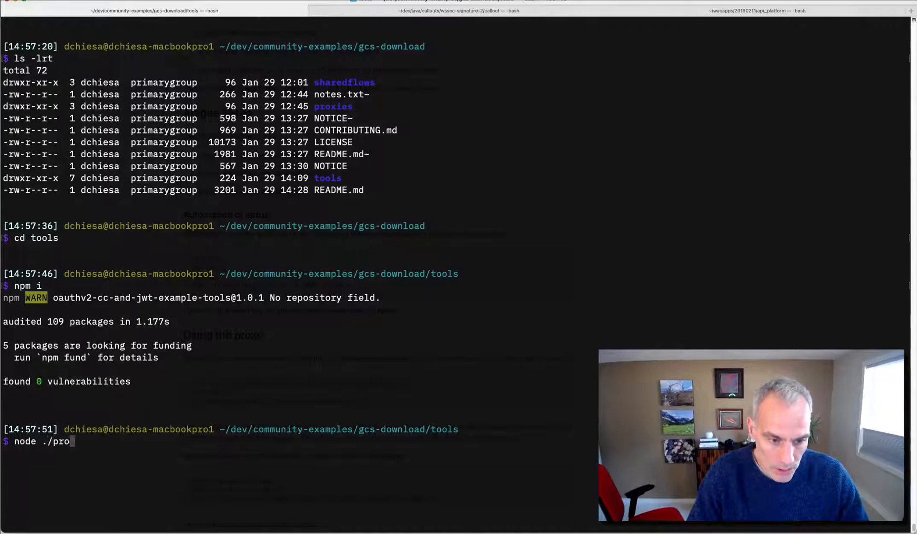
{"action": "type", "text": "vision.js -v -"}
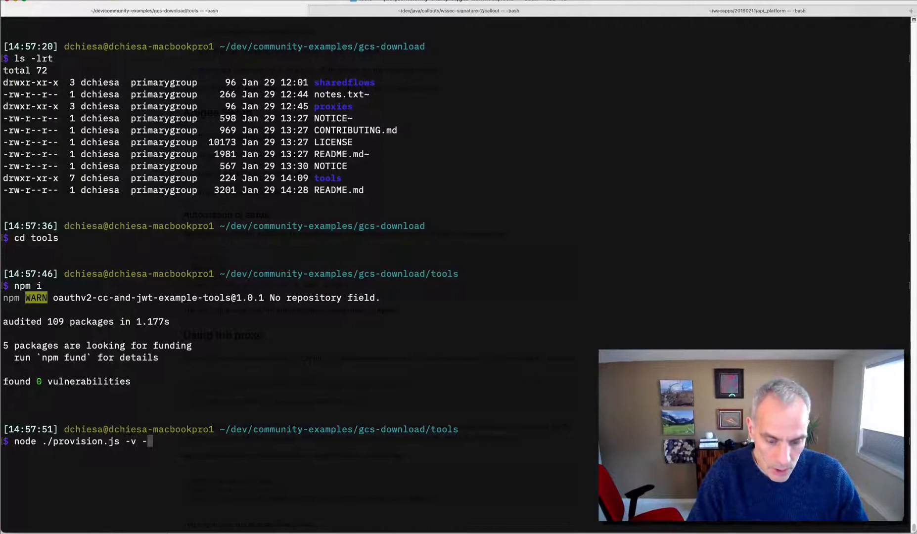
{"action": "type", "text": "o $ORG"}
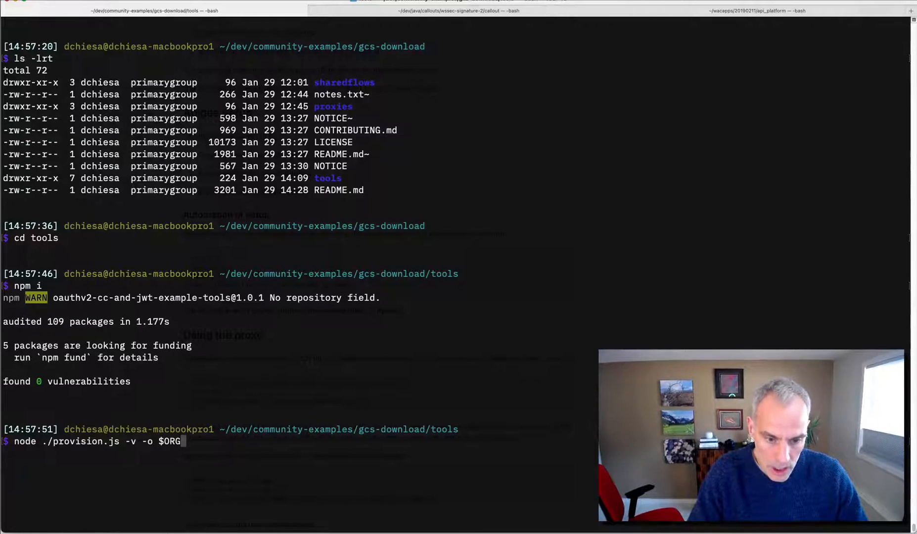
{"action": "type", "text": "-e $ENV"}
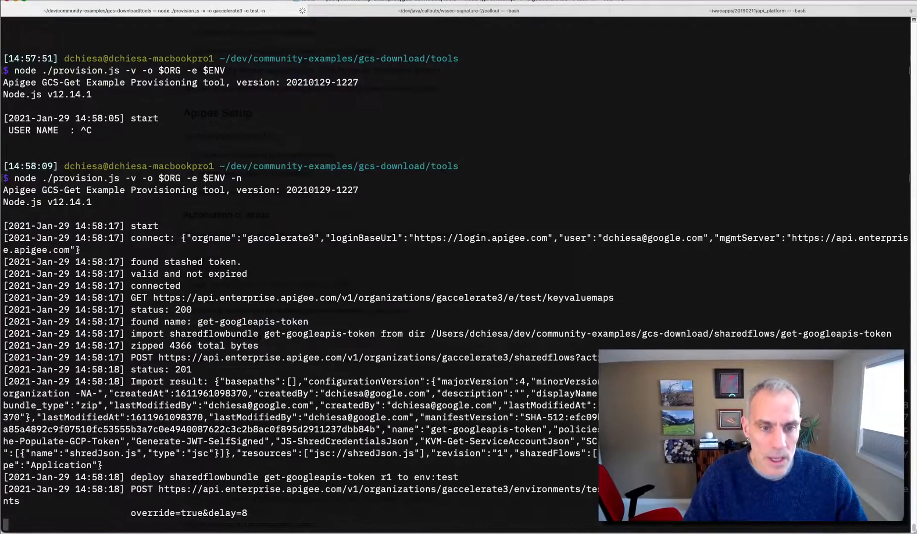
{"action": "scroll", "scroll_direction": "down", "scroll_amount": 3}
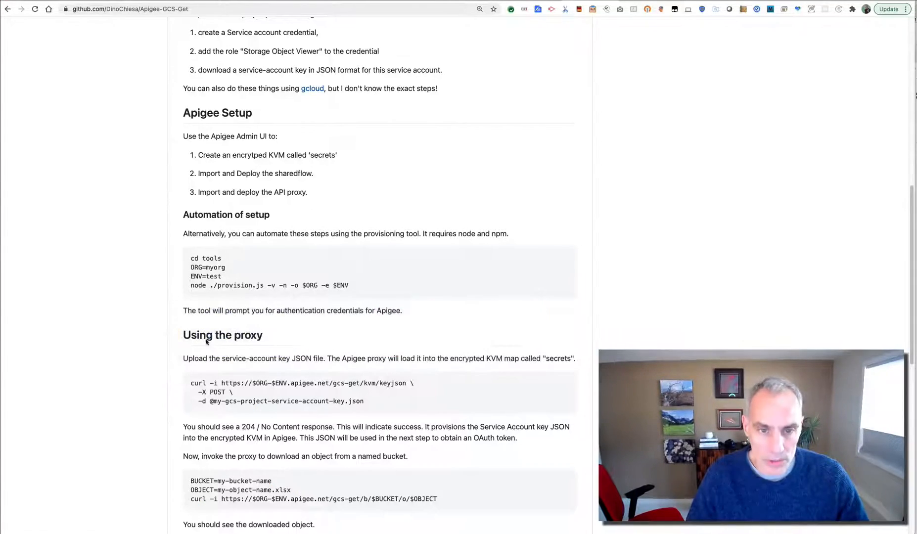
- Scroll through the README's 'Using the proxy' section
{"action": "scroll", "scroll_direction": "down", "scroll_amount": 3}
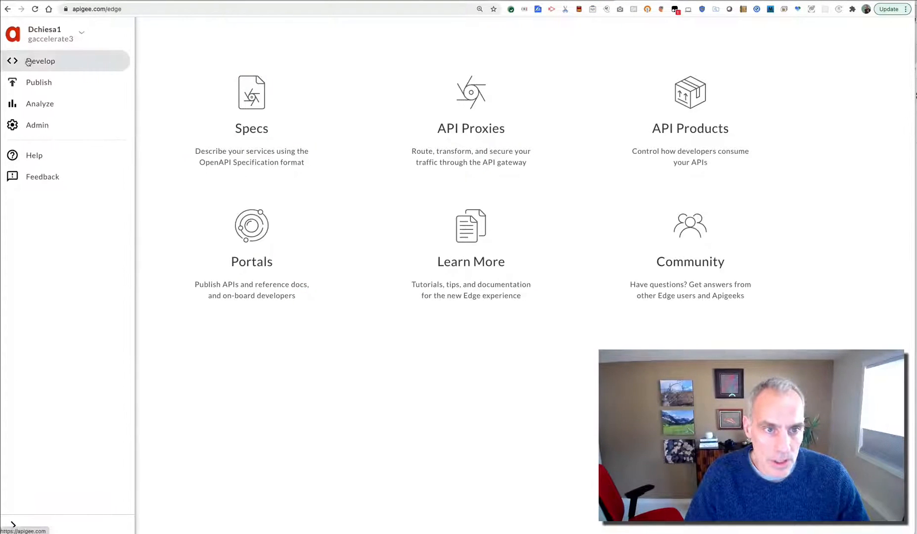
- Open the gcs-get proxy's code and view its post-key-to-settings-kvm flow
{"action": "left_click", "coordinate": [40, 61]}
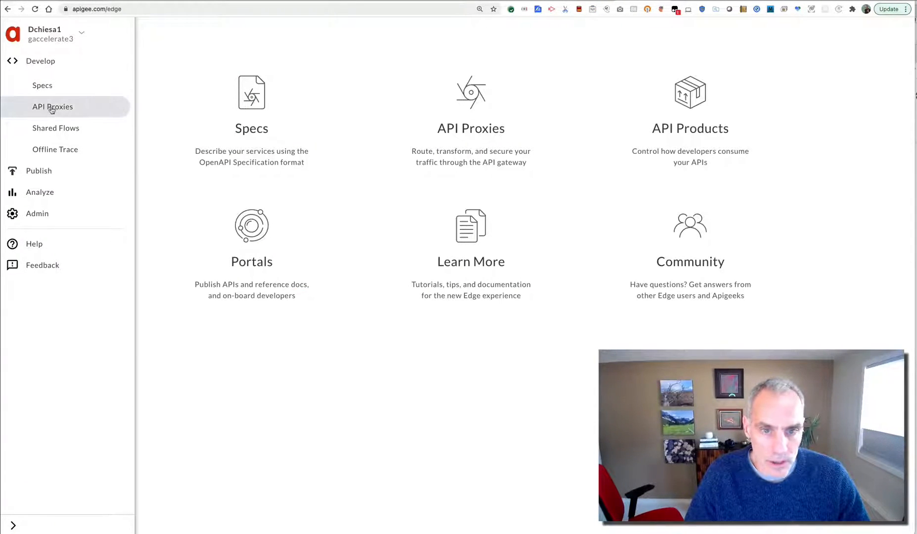
{"action": "left_click", "coordinate": [52, 106]}
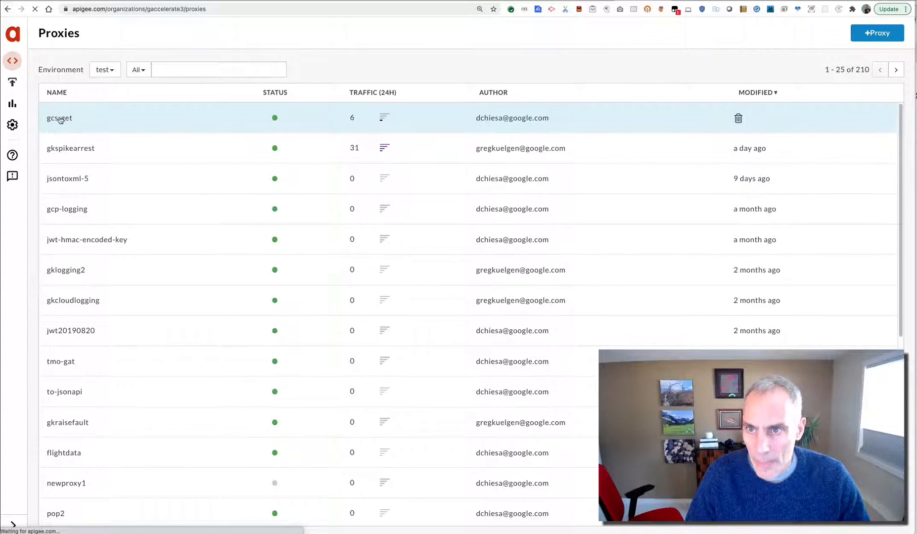
{"action": "left_click", "coordinate": [59, 118]}
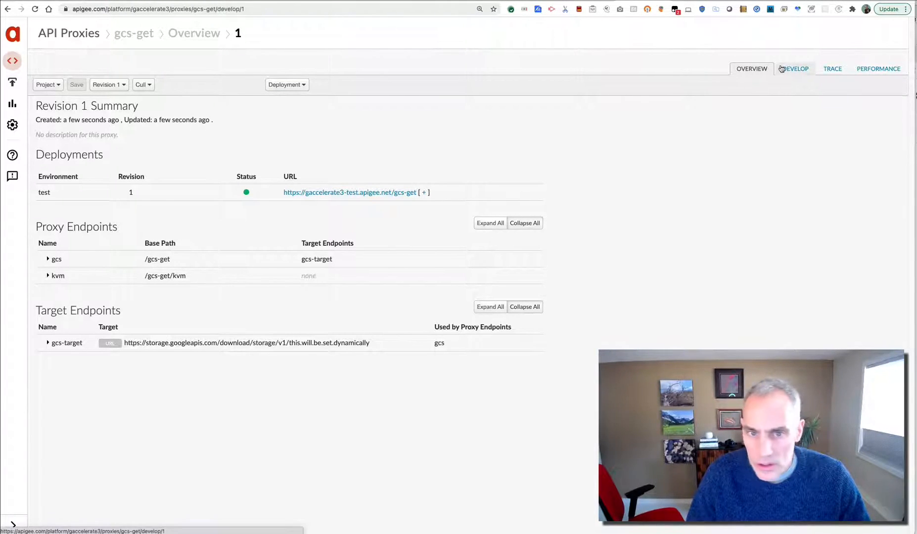
{"action": "left_click", "coordinate": [795, 68]}
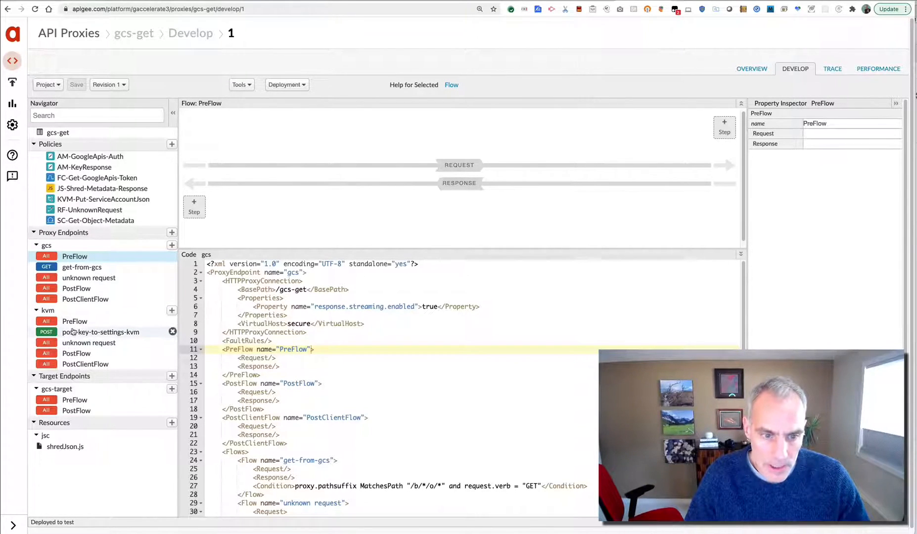
{"action": "left_click", "coordinate": [100, 332]}
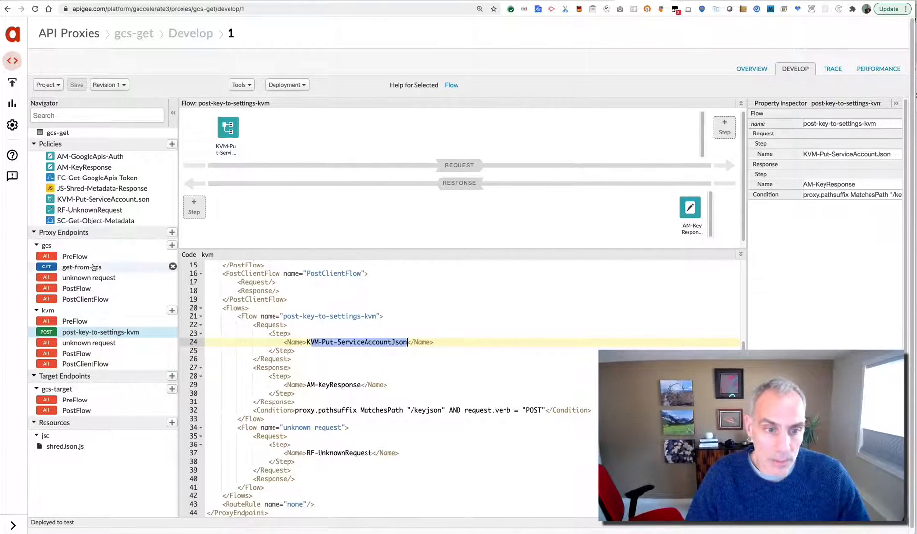
- Start a trace session on gcs-get's test deployment
{"action": "left_click", "coordinate": [833, 68]}
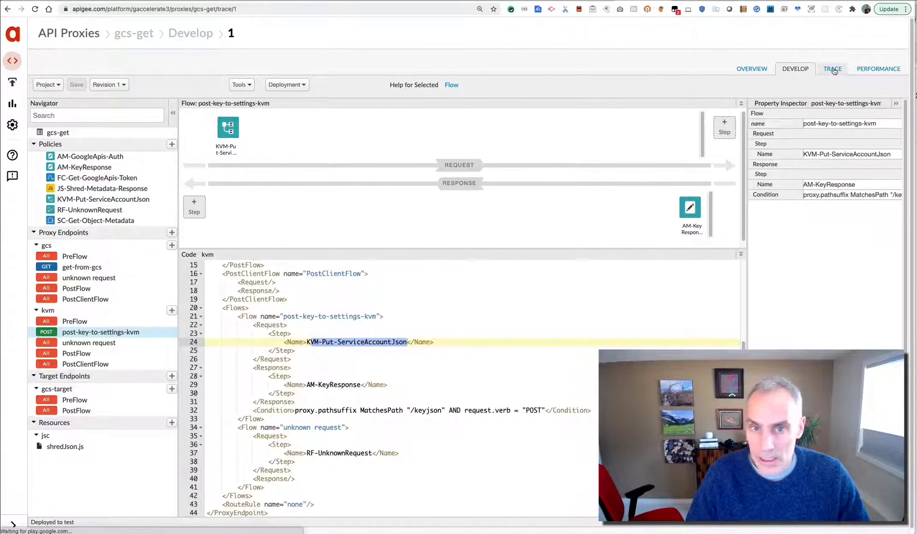
{"action": "left_click", "coordinate": [832, 69]}
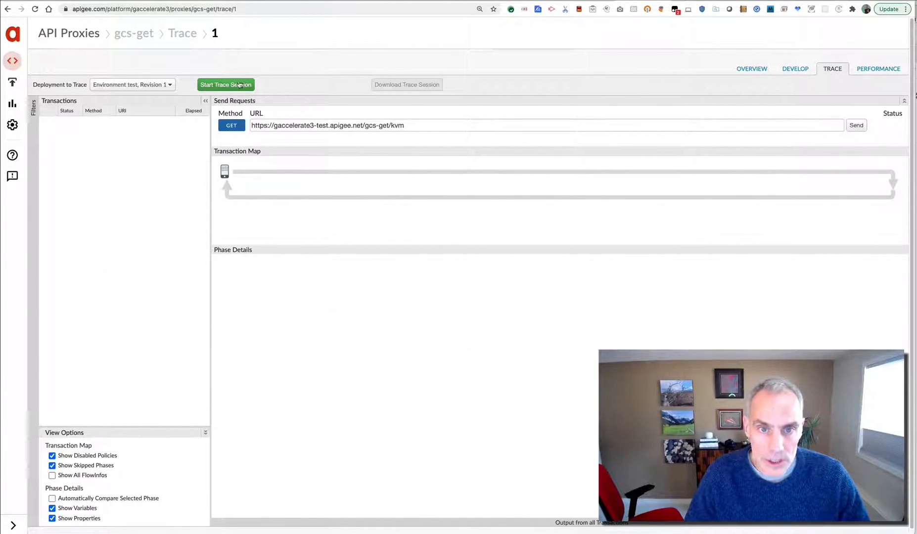
{"action": "left_click", "coordinate": [225, 84]}
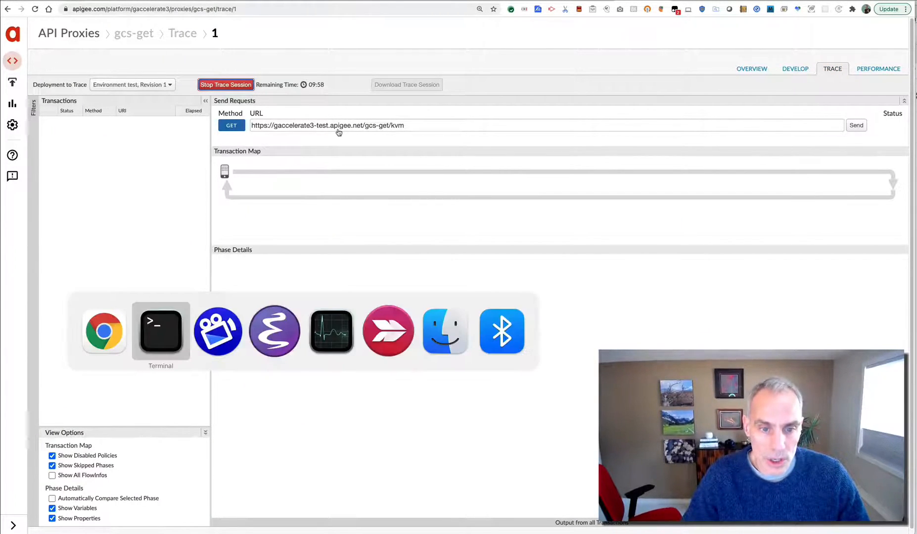
- Recall and rerun the curl POST sending the service-account key to /gcs-get/kvm/keyjson
{"action": "left_click", "coordinate": [160, 330]}
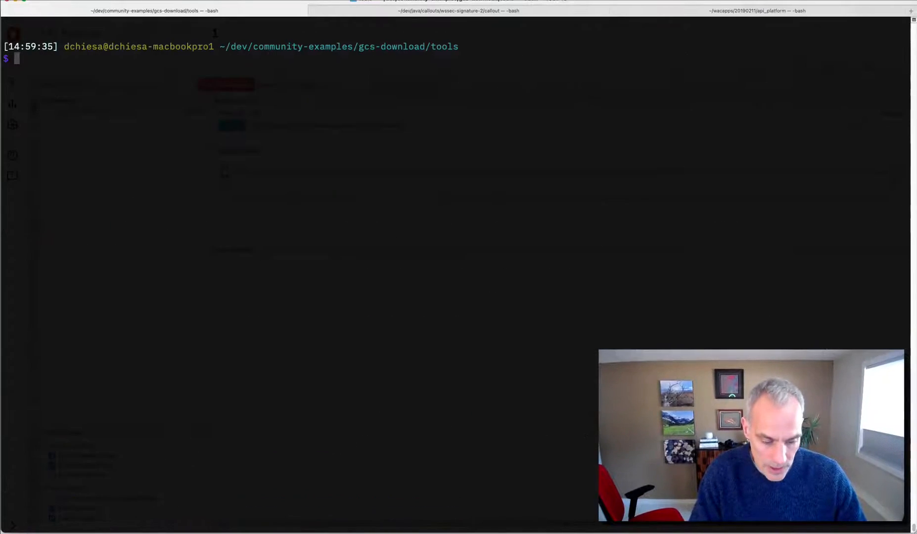
{"action": "key", "text": "Ctrl+r"}
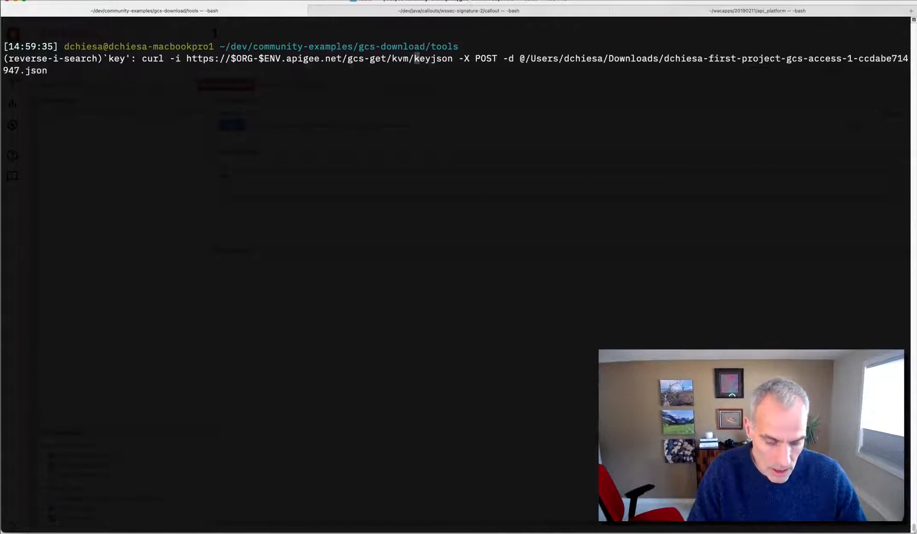
{"action": "key", "text": "Return"}
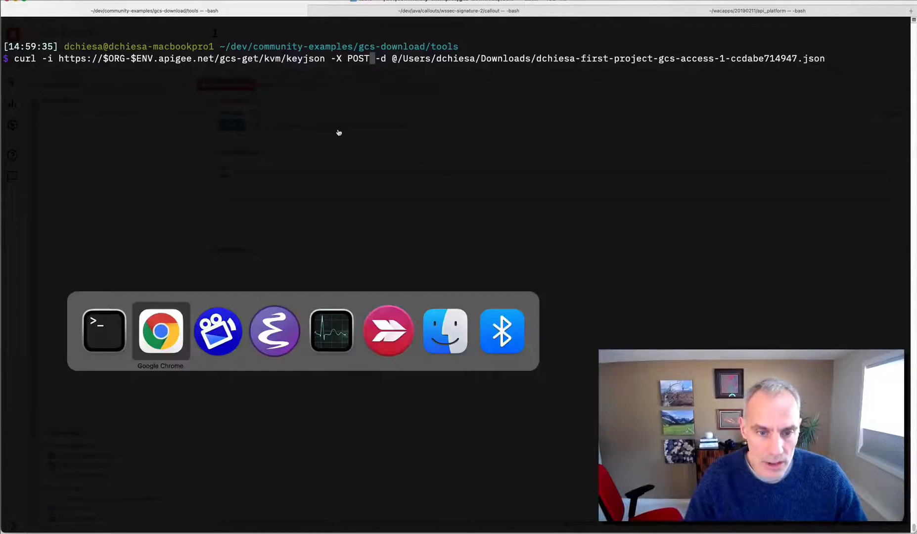
{"action": "left_click", "coordinate": [160, 332]}
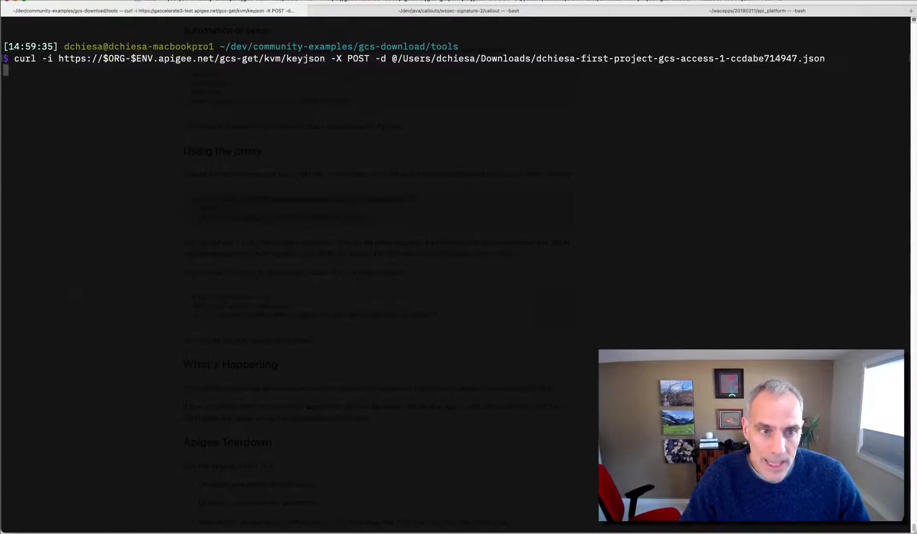
{"action": "key", "text": "Return"}
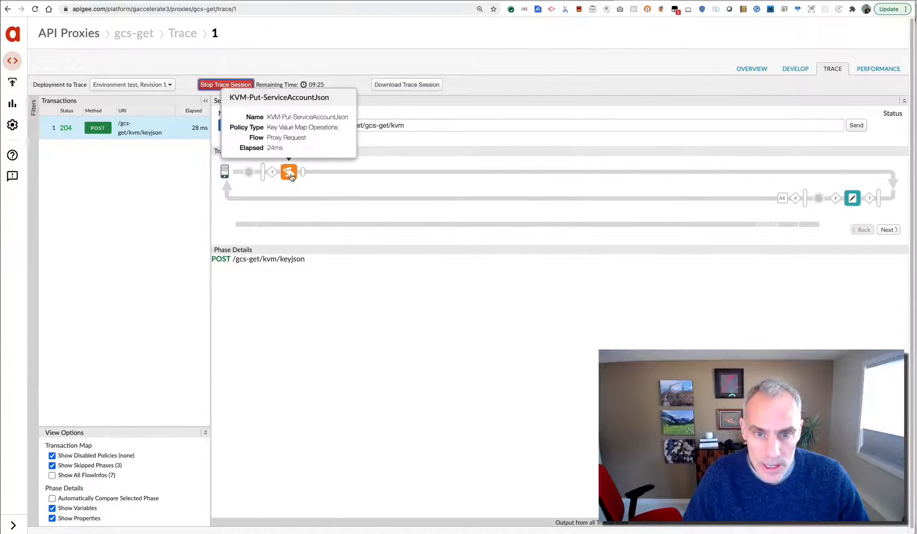
- Inspect the 204 trace's KVM-Put-ServiceAccountJson step and scroll its phase details
{"action": "left_click", "coordinate": [289, 172]}
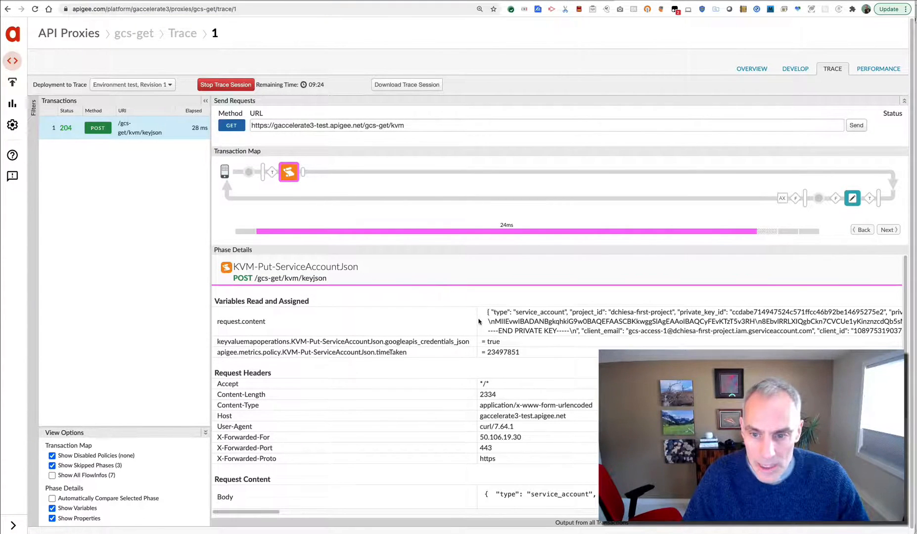
{"action": "scroll", "scroll_direction": "down", "scroll_amount": 3}
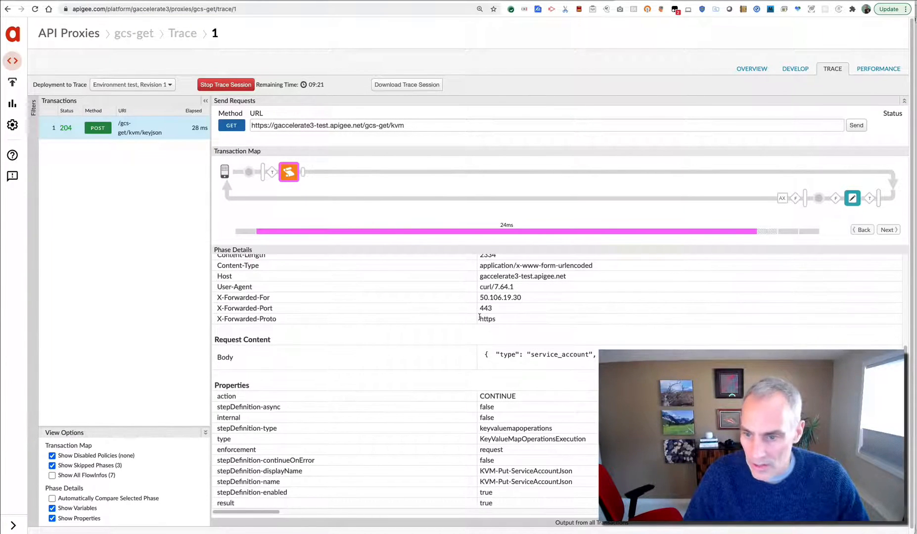
{"action": "scroll", "scroll_direction": "up", "scroll_amount": 3}
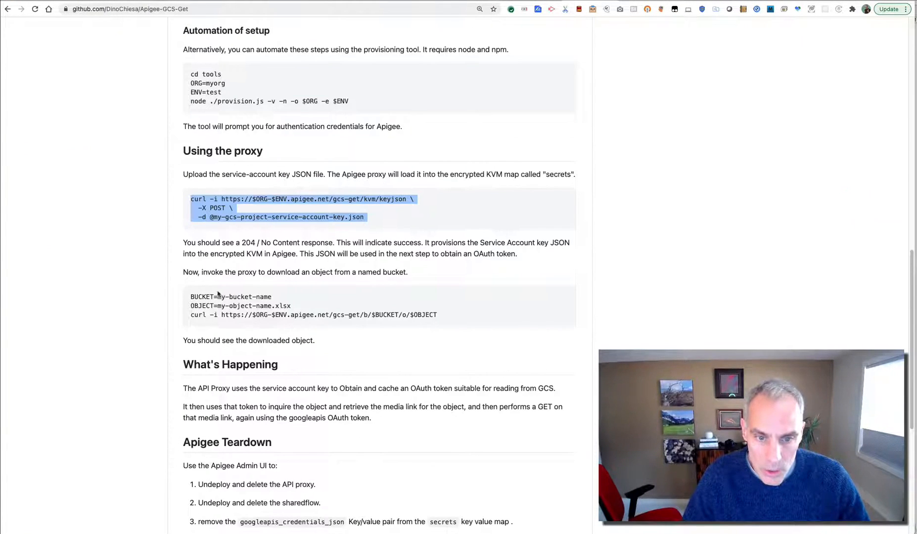
{"action": "mouse_move", "coordinate": [286, 271]}
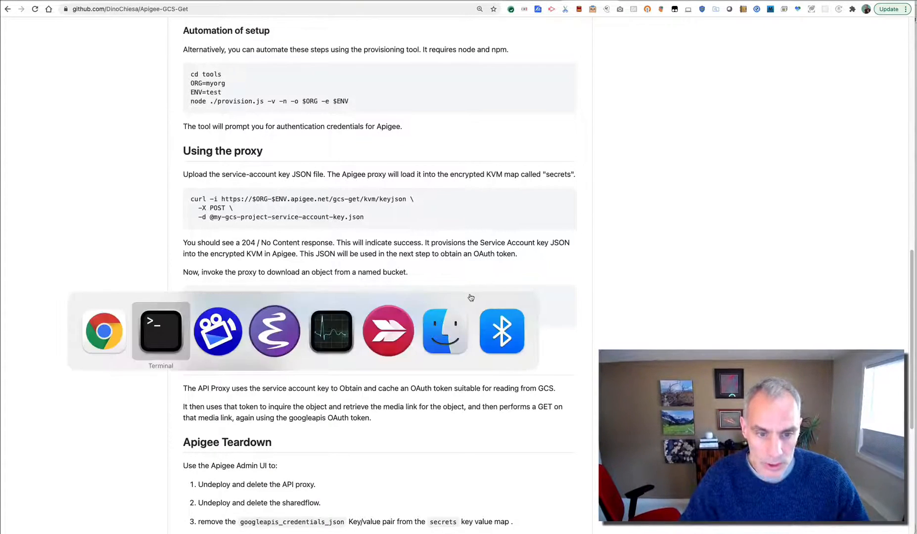
- Run the curl GET for /gcs-get/b/$BUCKET/o/$OBJECT, returning 200 OK with a spreadsheet
{"action": "left_click", "coordinate": [160, 332]}
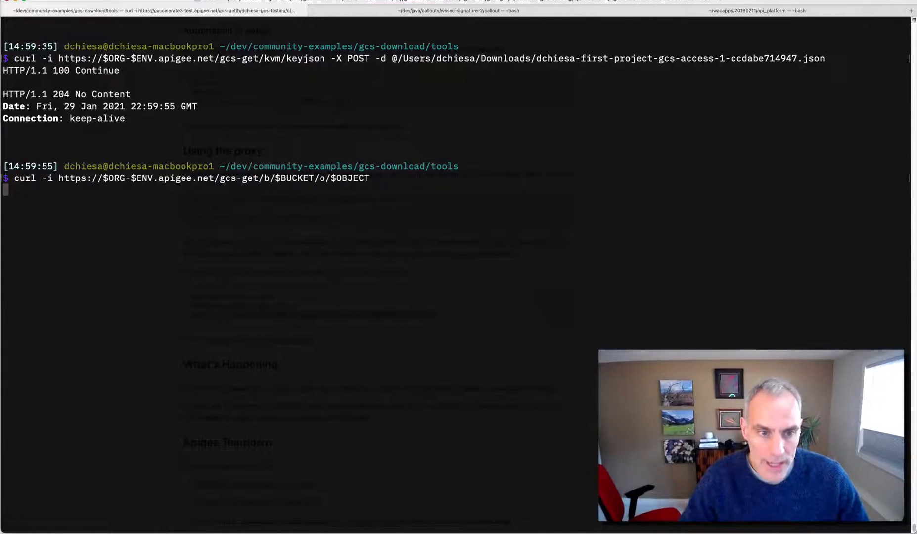
{"action": "key", "text": "Return"}
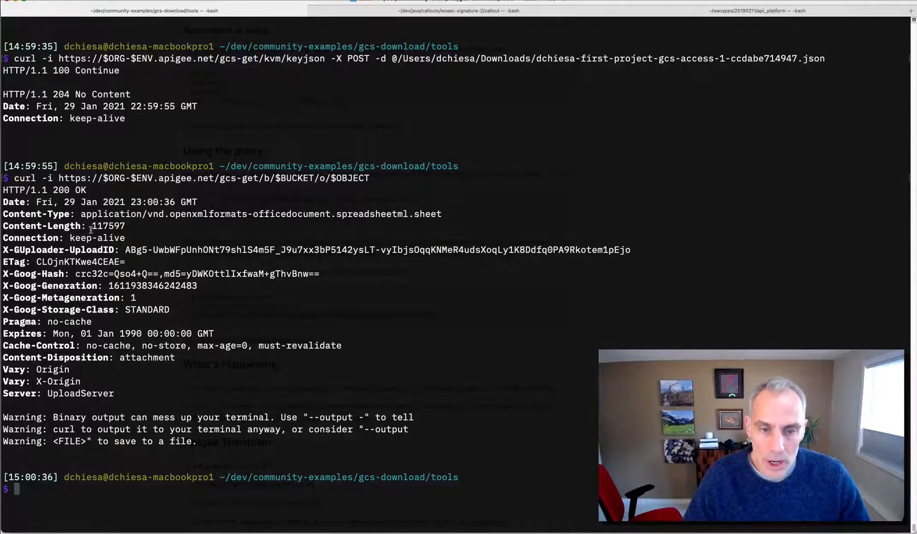
{"action": "mouse_move", "coordinate": [106, 418]}
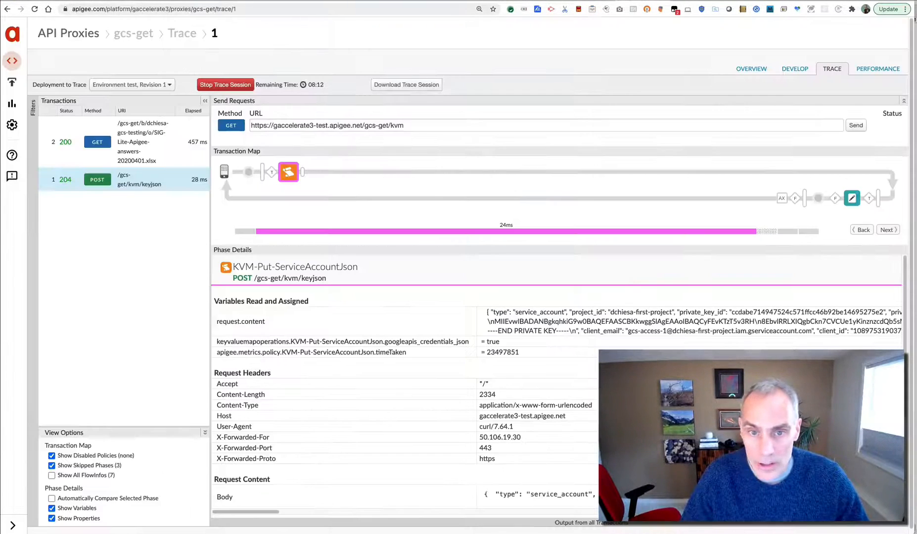
- Open the GET download trace and inspect the flow callout, cache lookup and key retrieval steps
{"action": "left_click", "coordinate": [141, 141]}
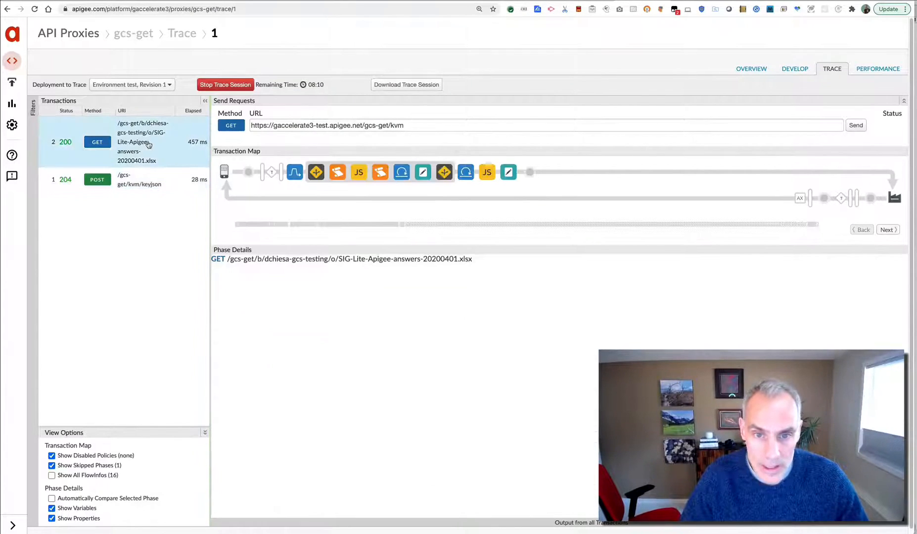
{"action": "mouse_move", "coordinate": [295, 172]}
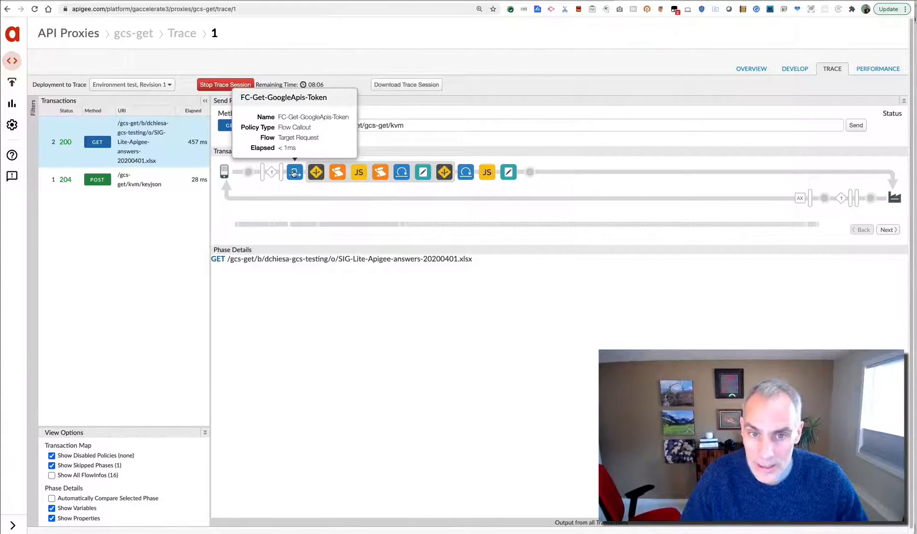
{"action": "left_click", "coordinate": [294, 172]}
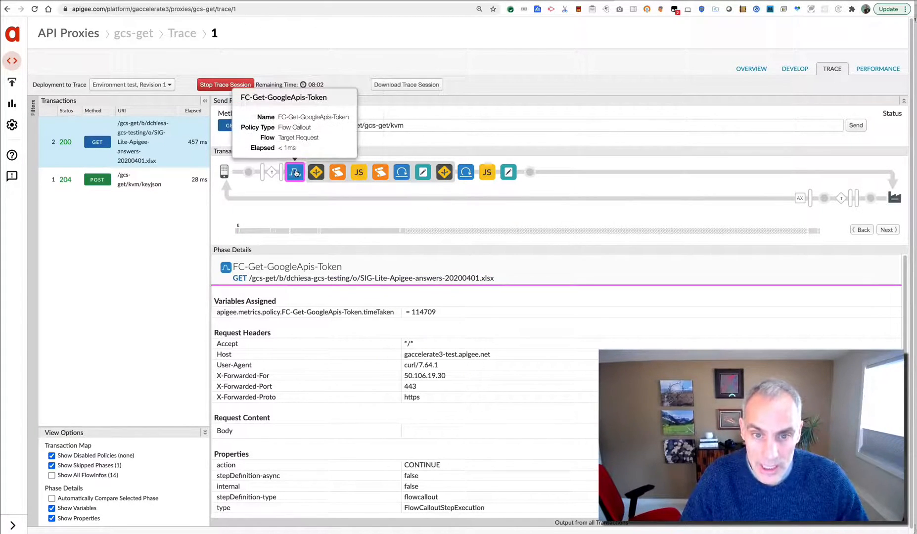
{"action": "mouse_move", "coordinate": [316, 172]}
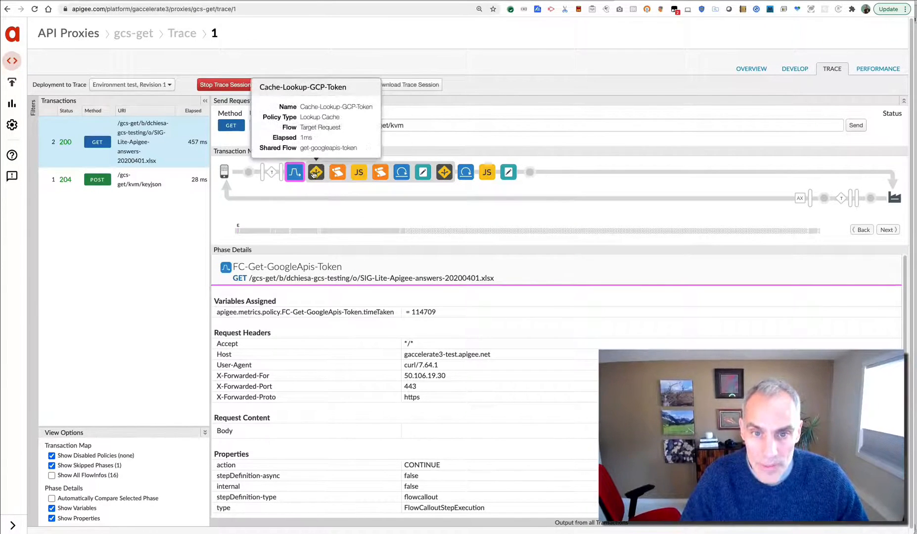
{"action": "left_click", "coordinate": [316, 172]}
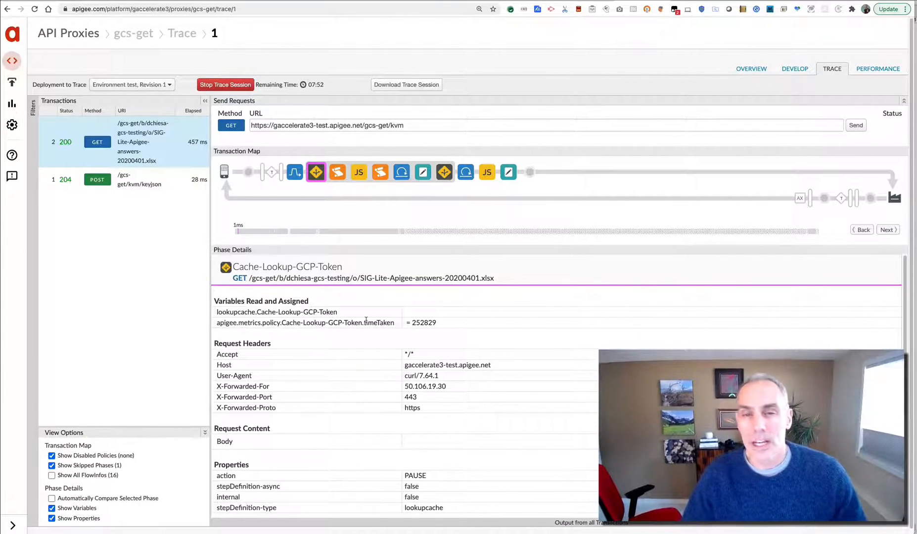
{"action": "mouse_move", "coordinate": [359, 171]}
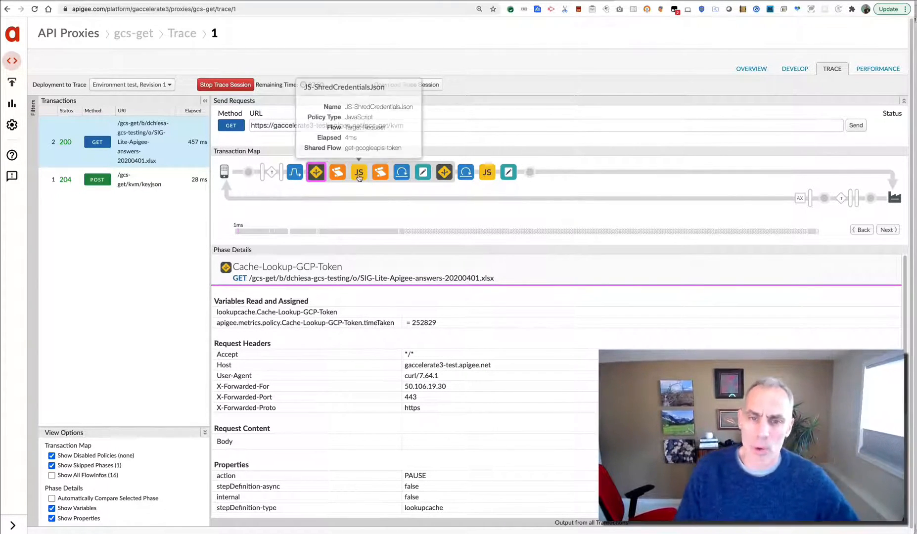
{"action": "mouse_move", "coordinate": [337, 172]}
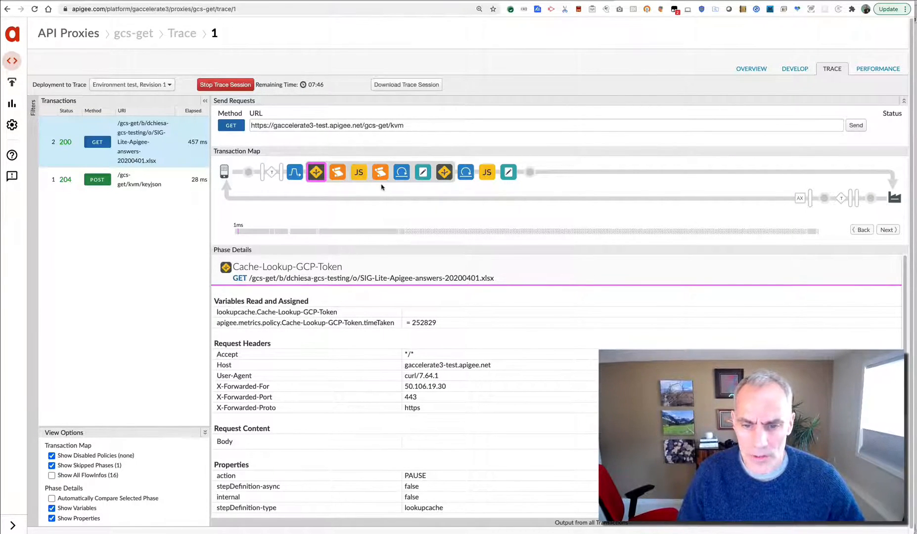
{"action": "mouse_move", "coordinate": [337, 172]}
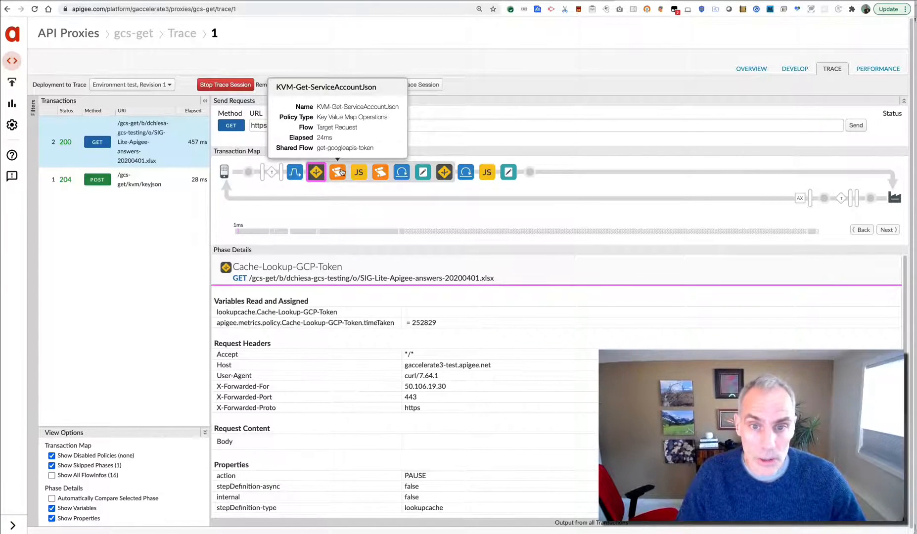
{"action": "left_click", "coordinate": [338, 172]}
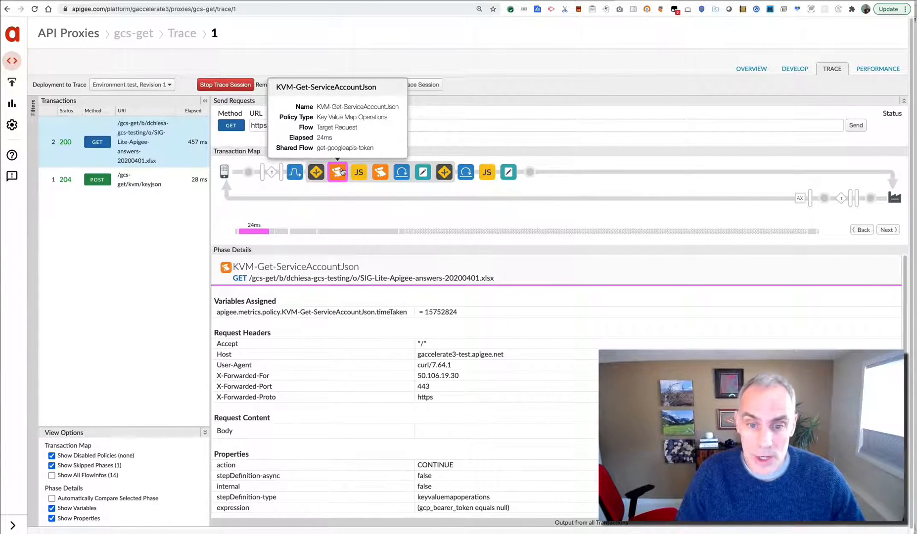
{"action": "mouse_move", "coordinate": [359, 172]}
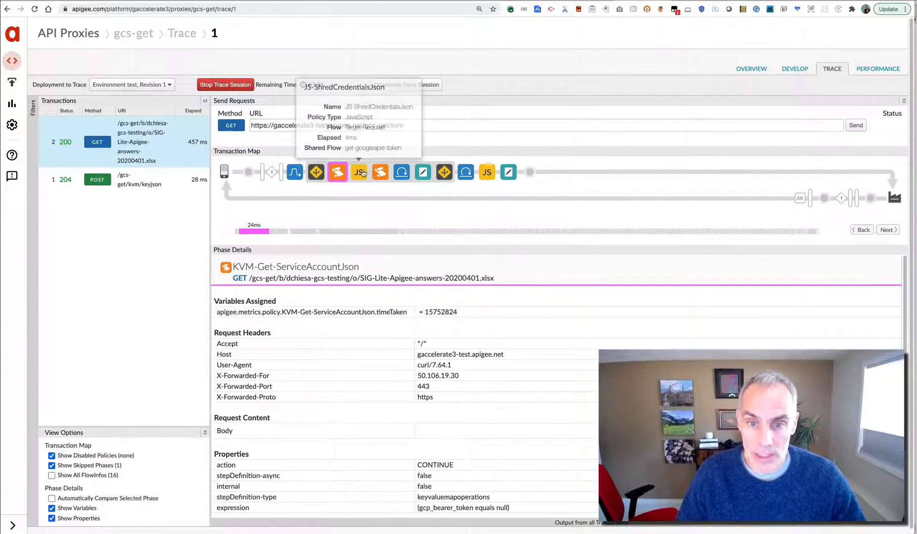
- Inspect the credential-shredding JavaScript, self-signed JWT, token exchange and Cache-Populate-GCP-Token steps
{"action": "left_click", "coordinate": [359, 172]}
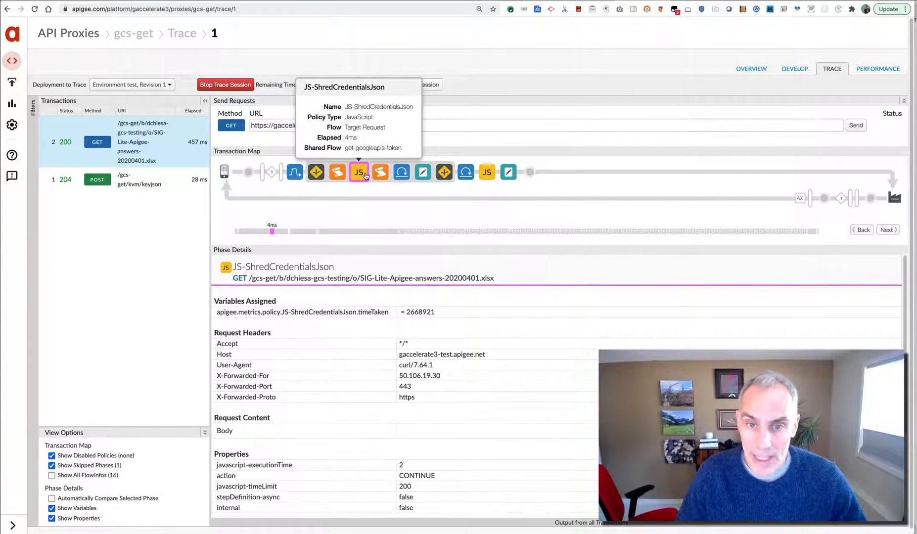
{"action": "left_click", "coordinate": [379, 172]}
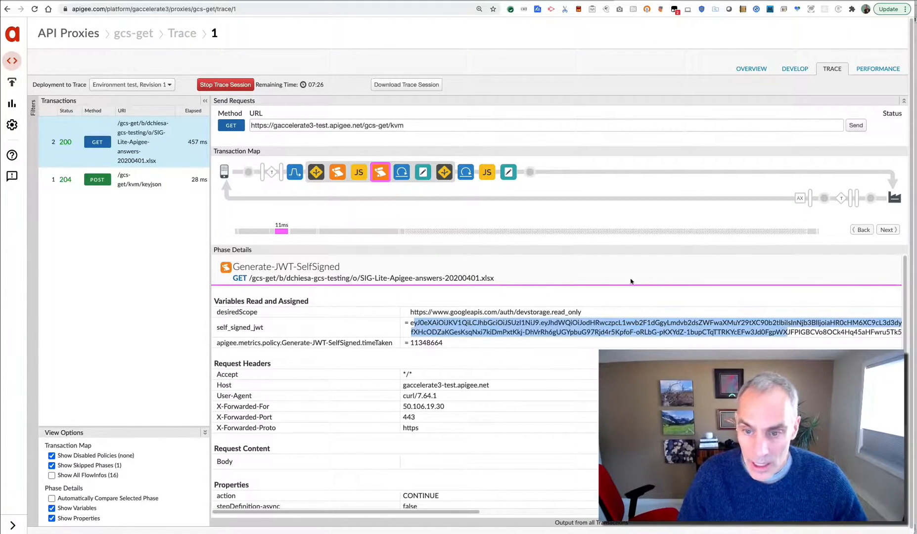
{"action": "scroll", "scroll_direction": "down", "scroll_amount": 3}
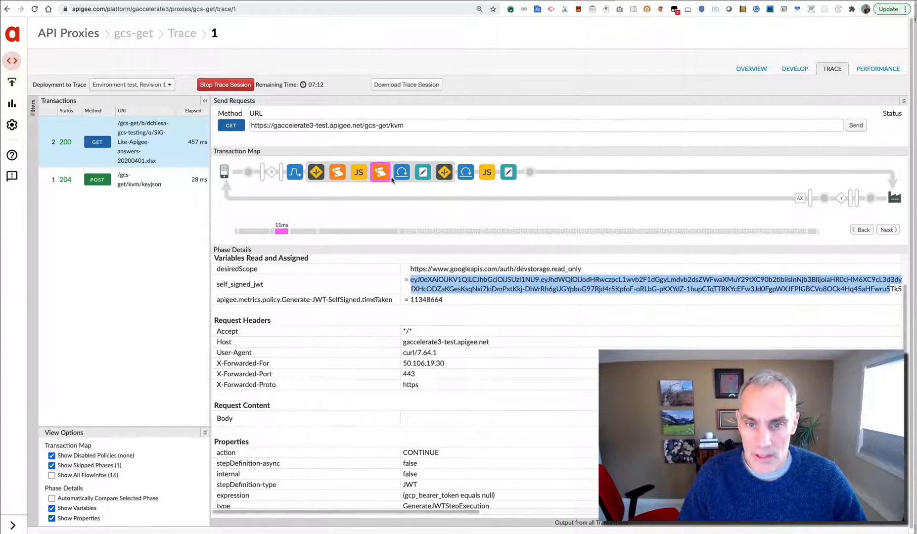
{"action": "mouse_move", "coordinate": [381, 172]}
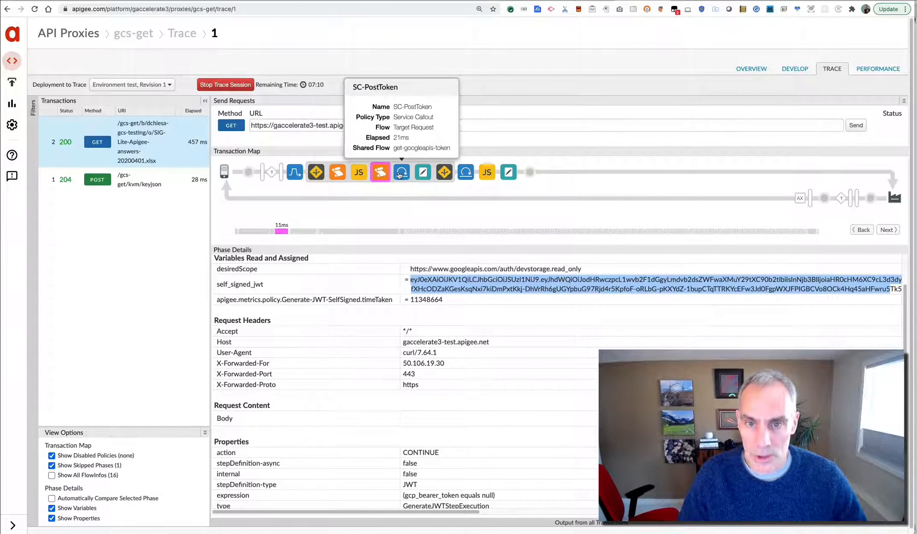
{"action": "left_click", "coordinate": [402, 173]}
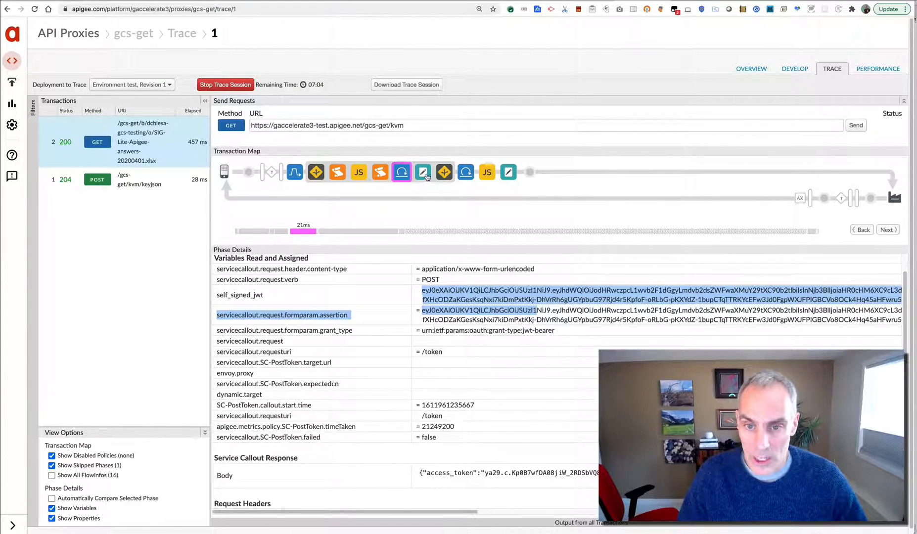
{"action": "left_click", "coordinate": [444, 172]}
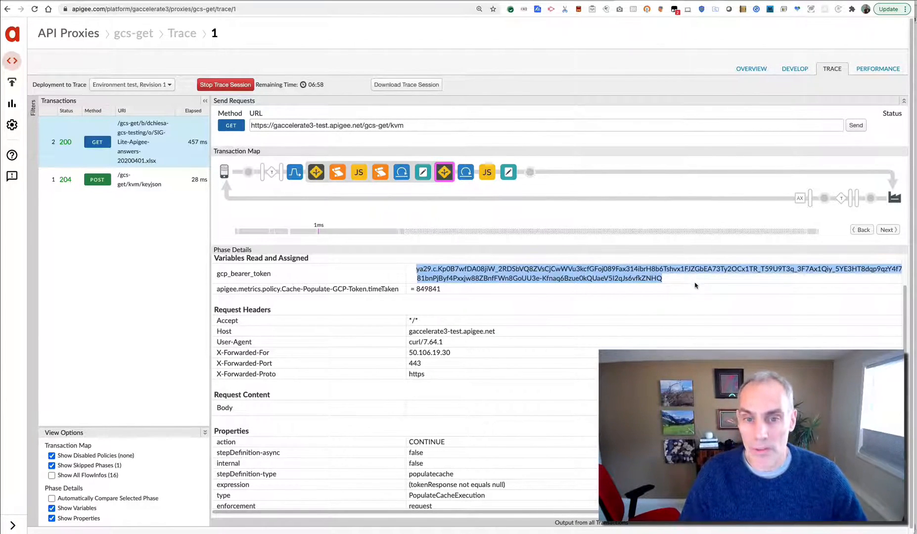
{"action": "mouse_move", "coordinate": [465, 171]}
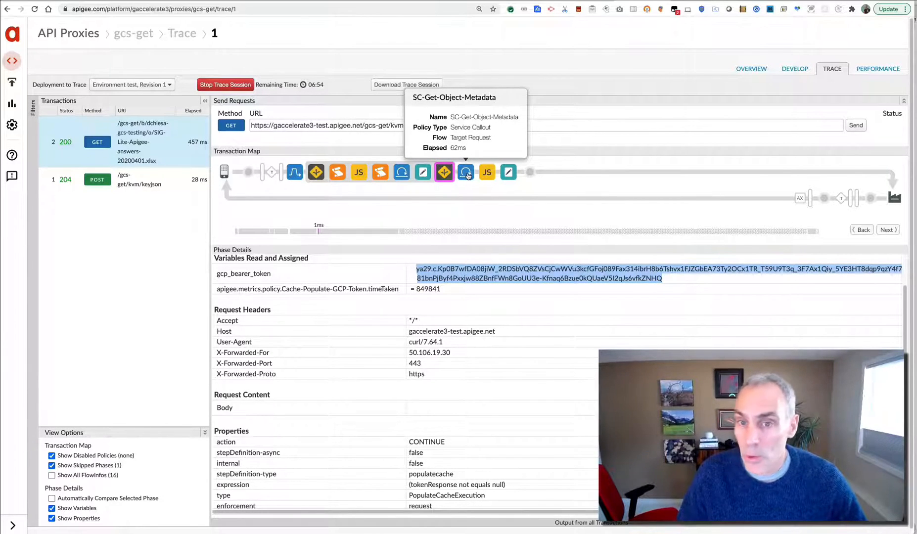
- Inspect SC-Get-Object-Metadata, AM-GoogleApis-Auth and the request sent to the storage download URL
{"action": "left_click", "coordinate": [465, 172]}
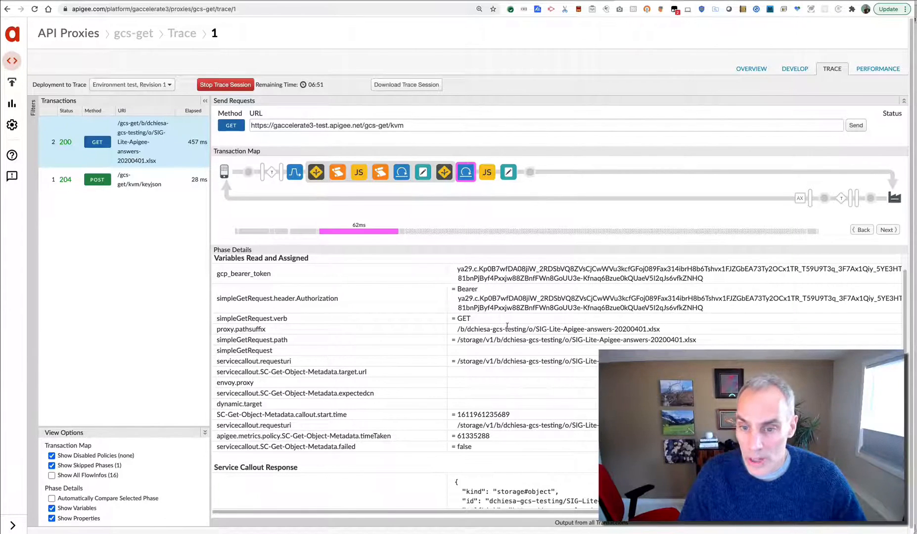
{"action": "scroll", "scroll_direction": "down", "scroll_amount": 3}
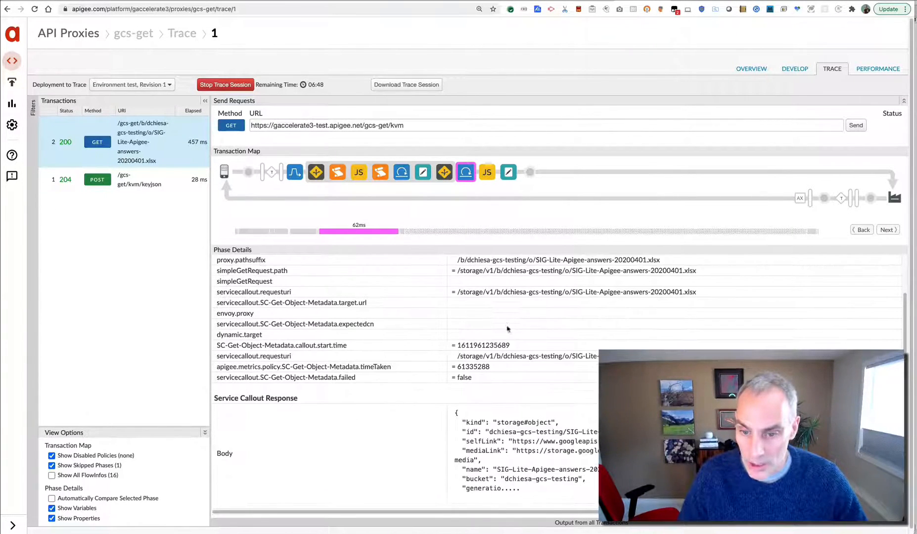
{"action": "scroll", "scroll_direction": "down", "scroll_amount": 3}
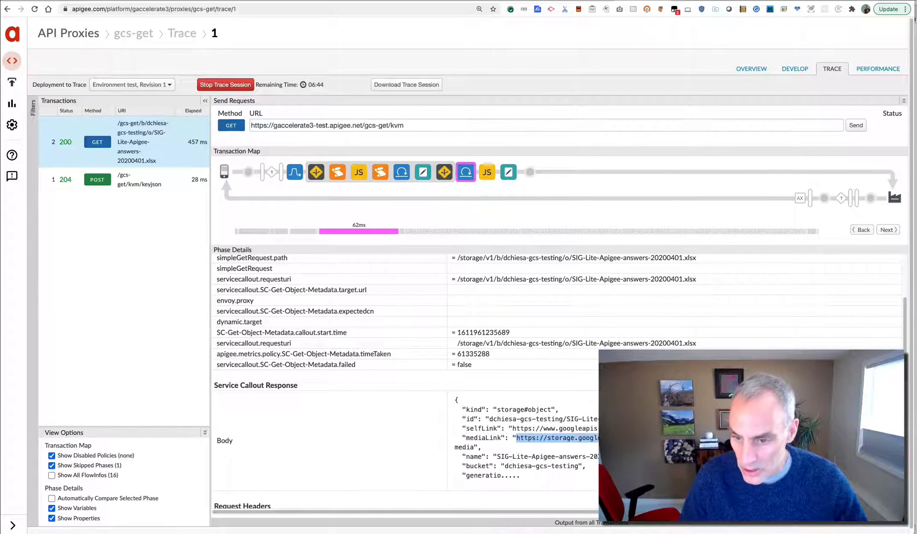
{"action": "mouse_move", "coordinate": [488, 171]}
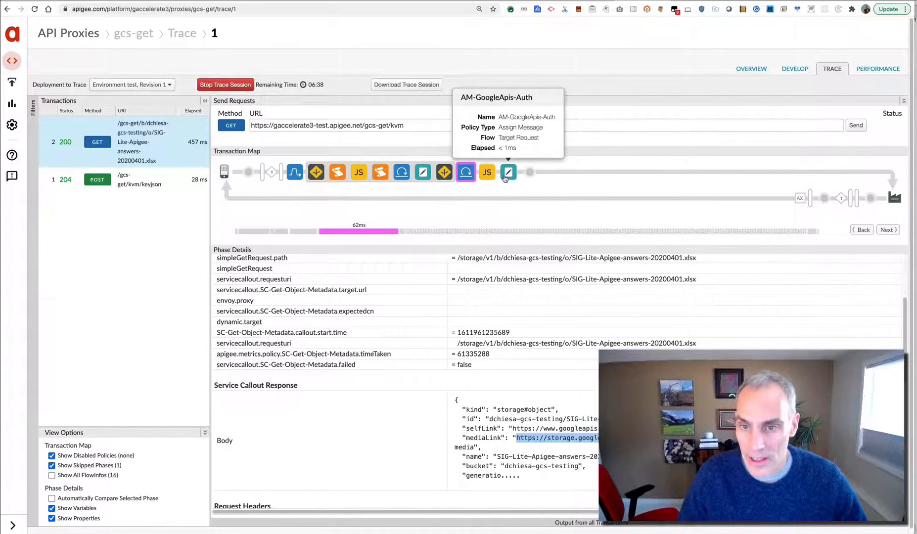
{"action": "left_click", "coordinate": [507, 172]}
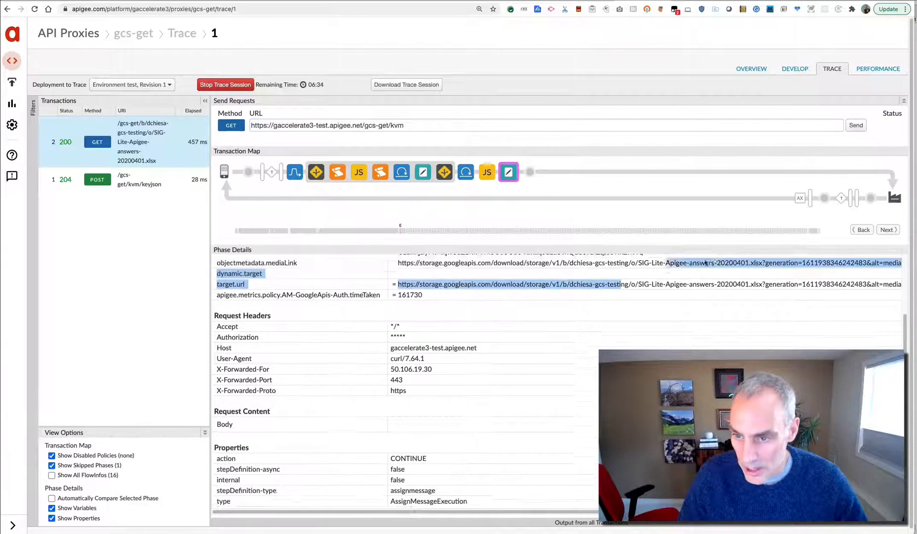
{"action": "left_click", "coordinate": [508, 172]}
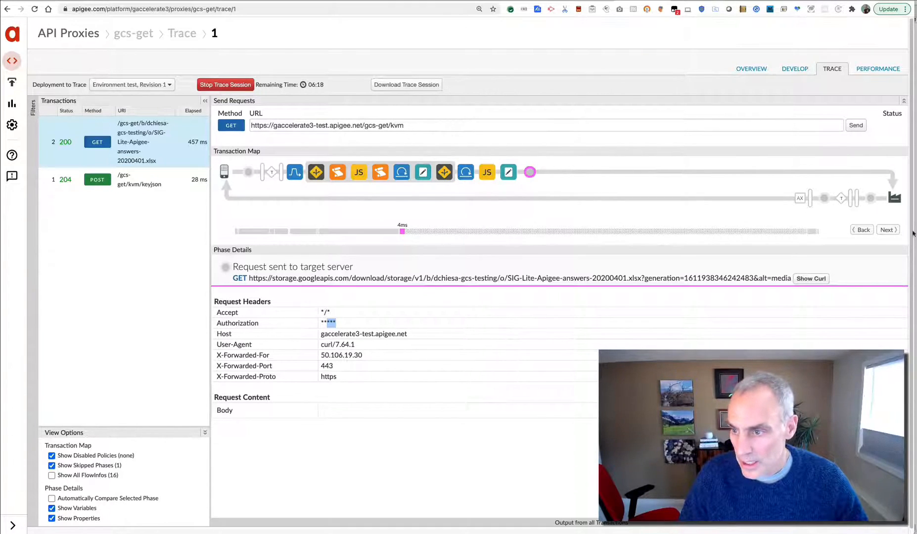
- View the storage response, then Cache-Lookup, Generate-JWT, SC-PostToken, AM-Extract-GCP-Token and SC-Get-Object-Metadata
{"action": "left_click", "coordinate": [888, 230]}
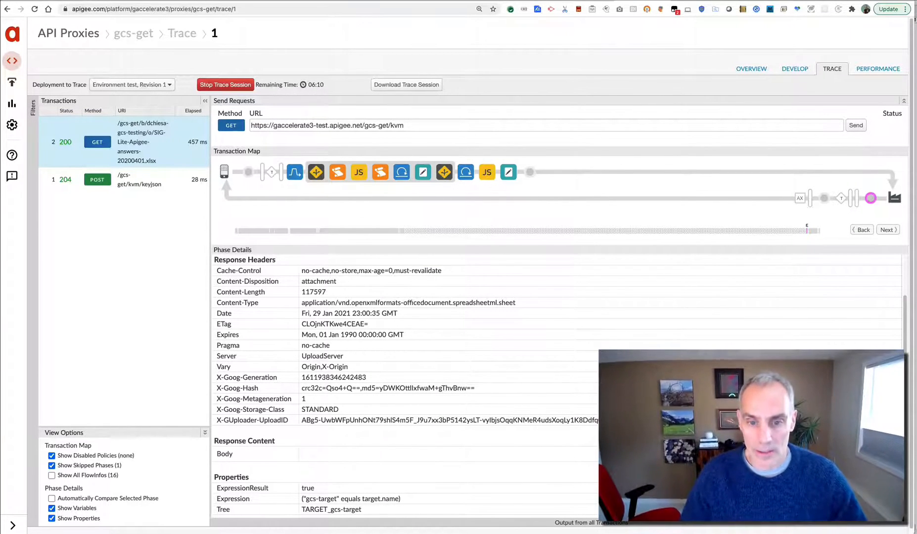
{"action": "mouse_move", "coordinate": [795, 68]}
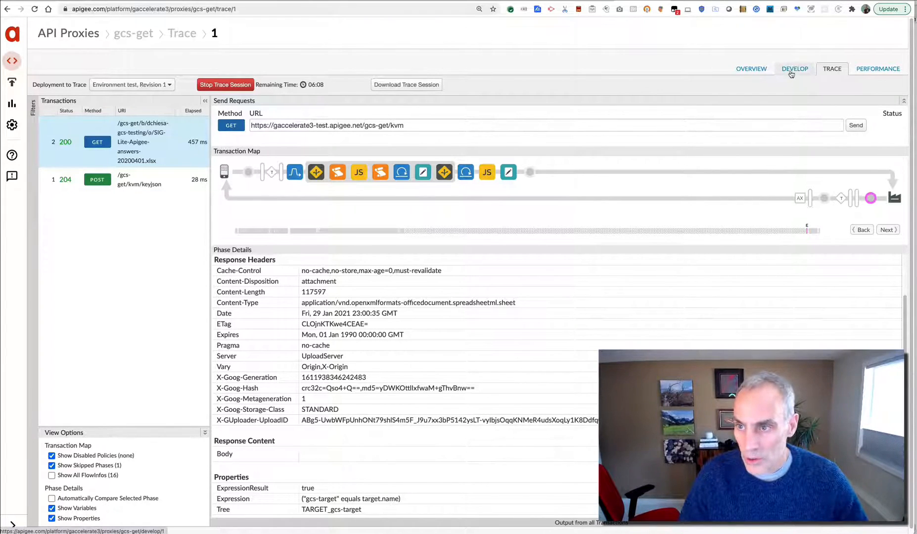
{"action": "mouse_move", "coordinate": [465, 172]}
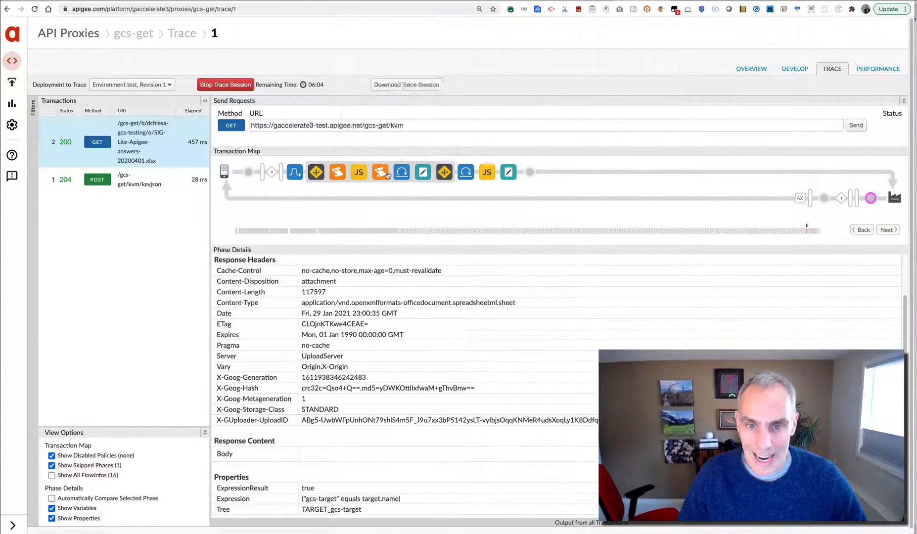
{"action": "mouse_move", "coordinate": [381, 172]}
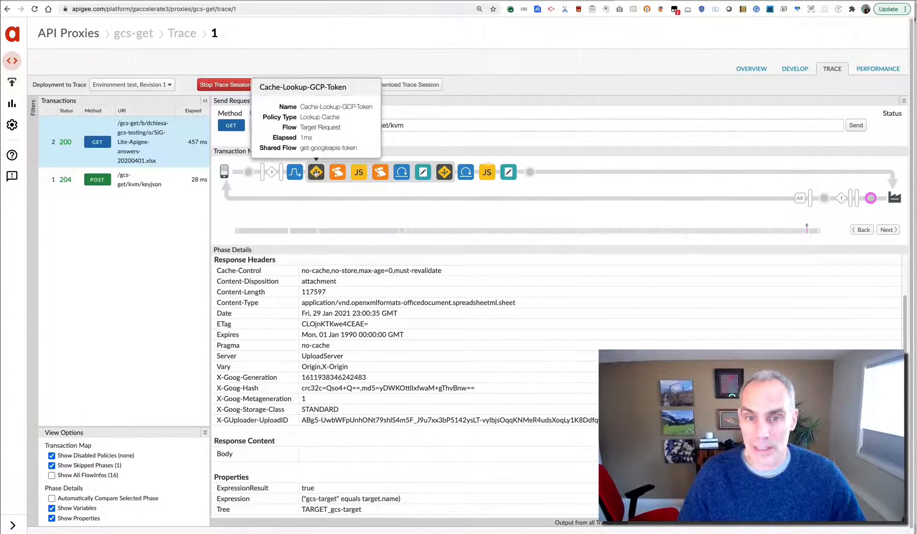
{"action": "left_click", "coordinate": [316, 172]}
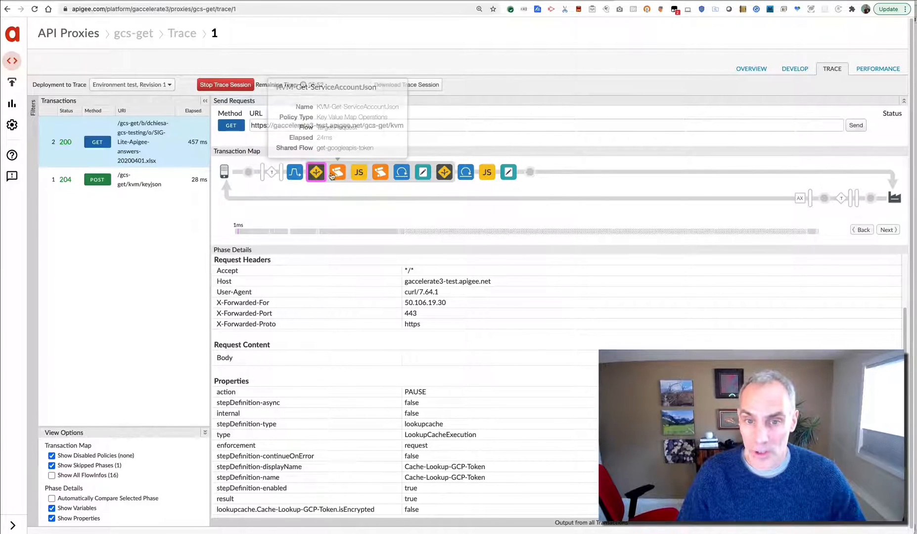
{"action": "mouse_move", "coordinate": [380, 172]}
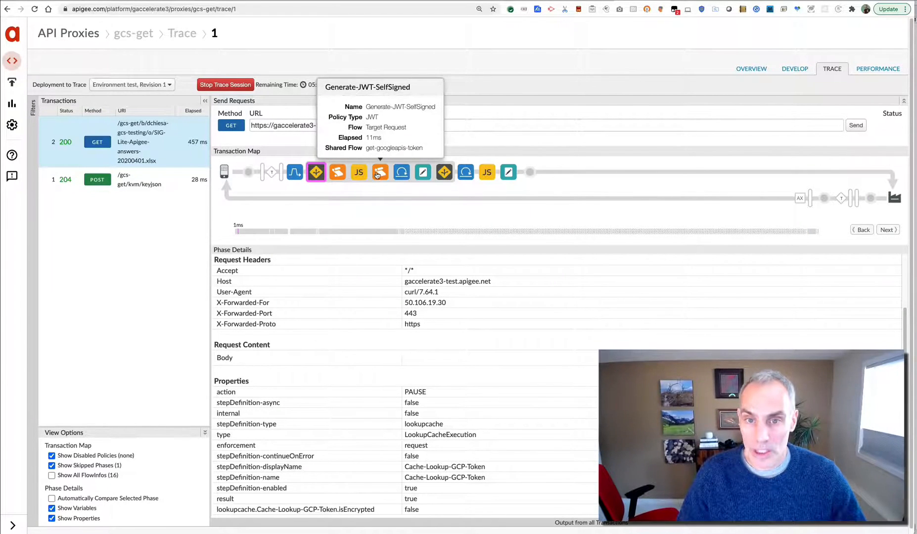
{"action": "left_click", "coordinate": [379, 172]}
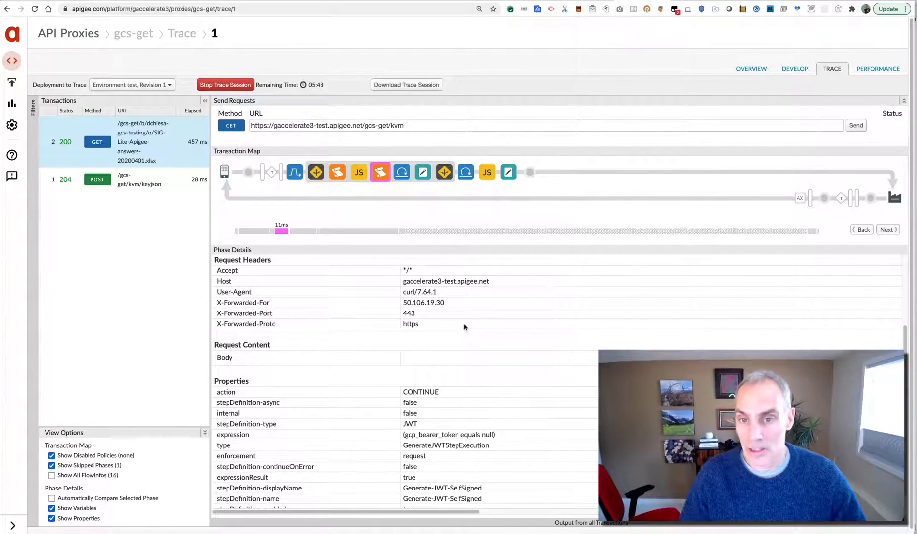
{"action": "mouse_move", "coordinate": [401, 171]}
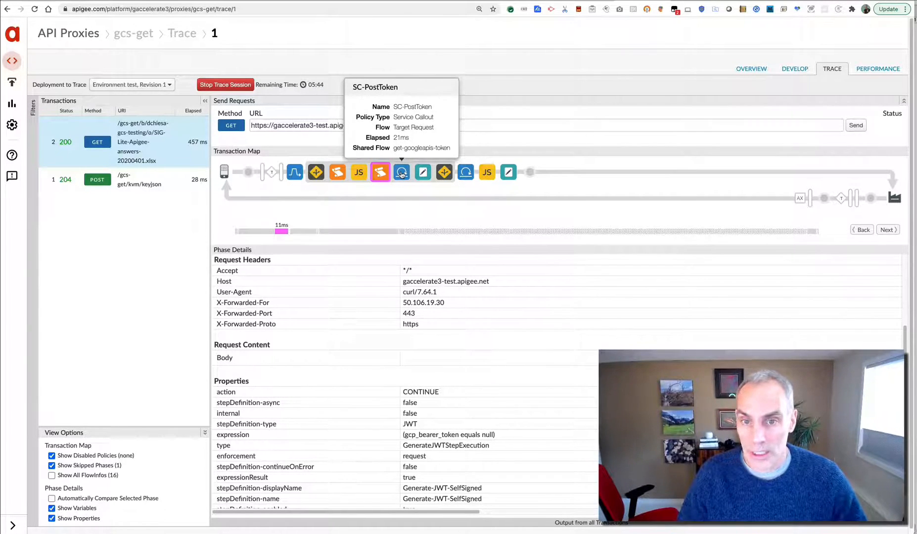
{"action": "left_click", "coordinate": [401, 171]}
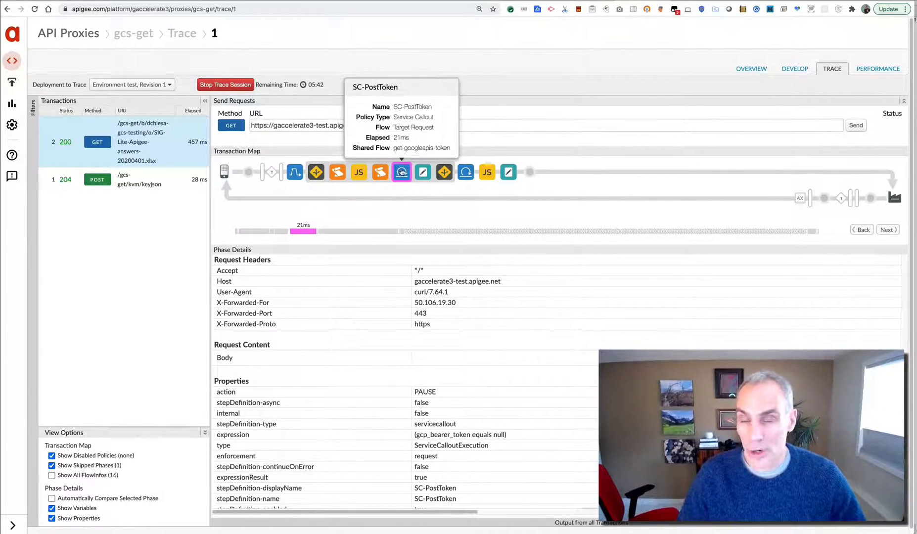
{"action": "mouse_move", "coordinate": [423, 172]}
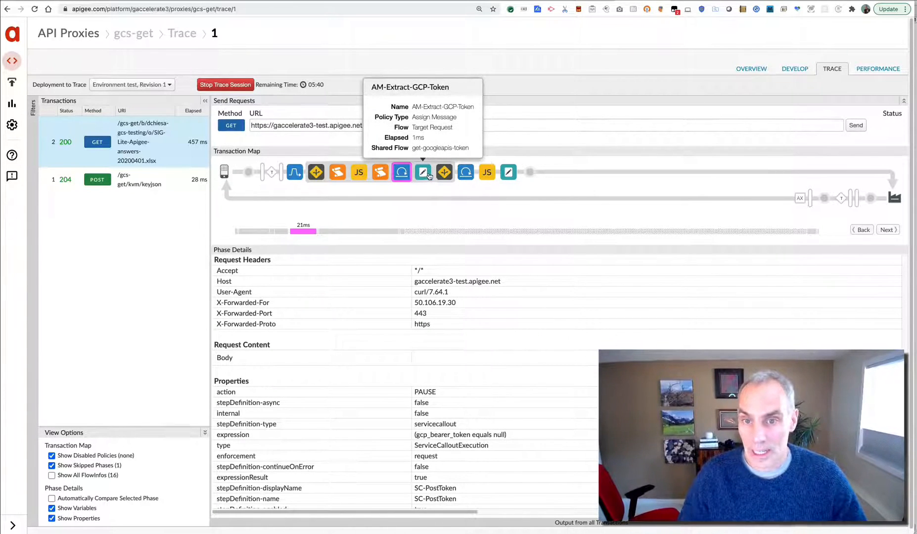
{"action": "left_click", "coordinate": [423, 172]}
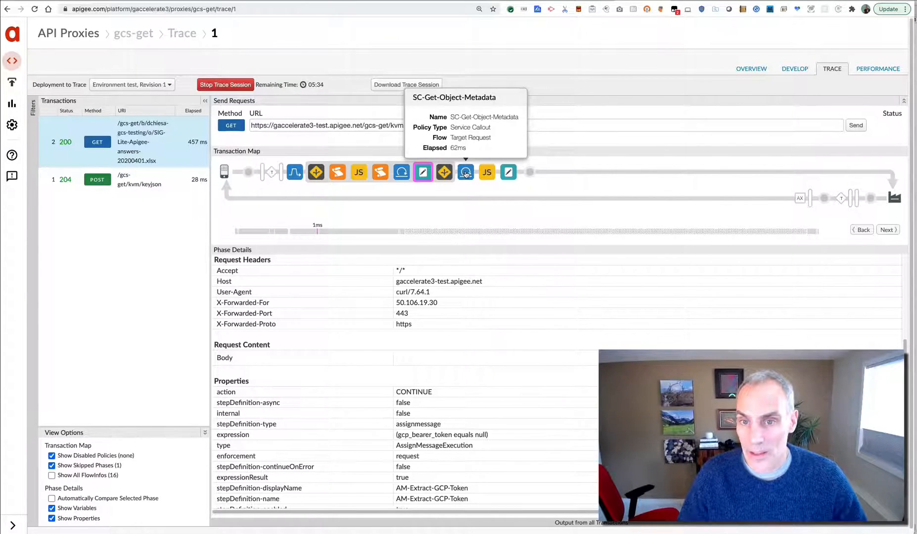
{"action": "left_click", "coordinate": [465, 172]}
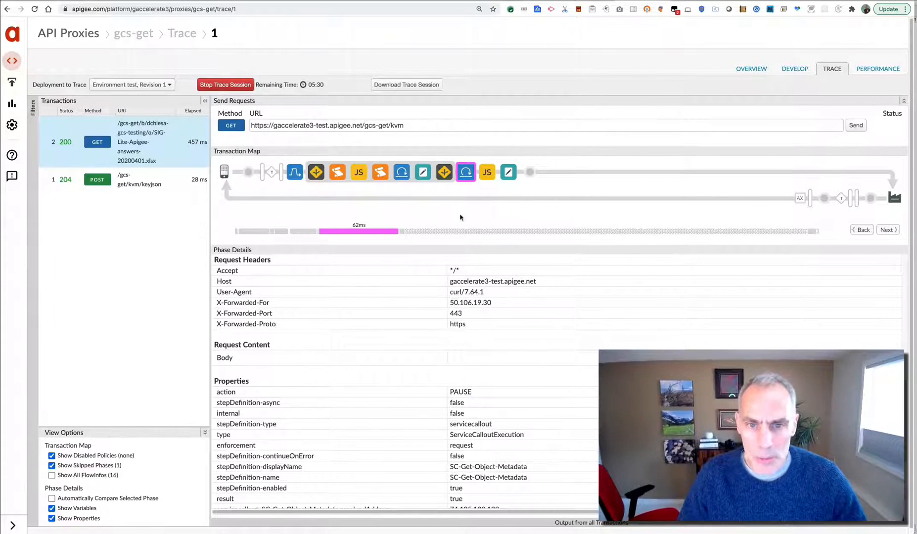
{"action": "mouse_move", "coordinate": [452, 238]}
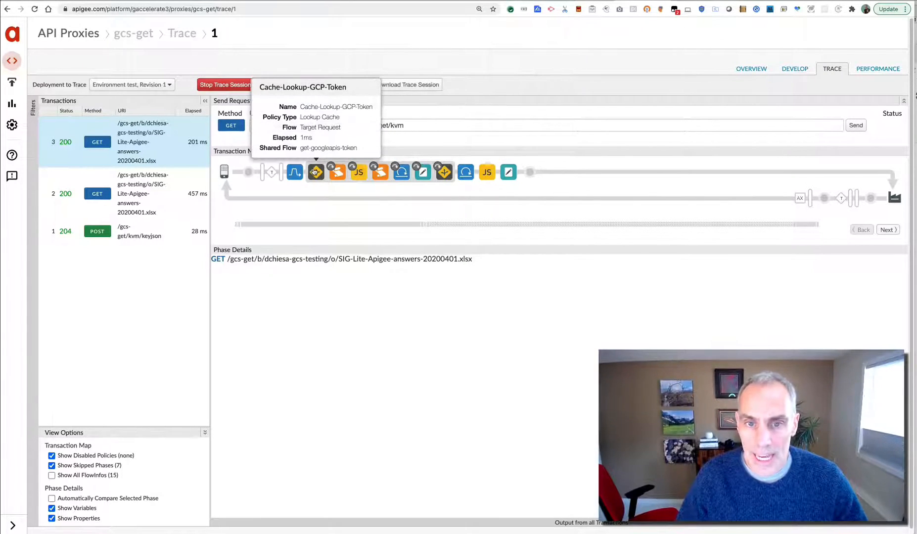
- Inspect the third GET's Cache-Lookup-GCP-Token step reading the cached gcp_bearer_token
{"action": "left_click", "coordinate": [315, 171]}
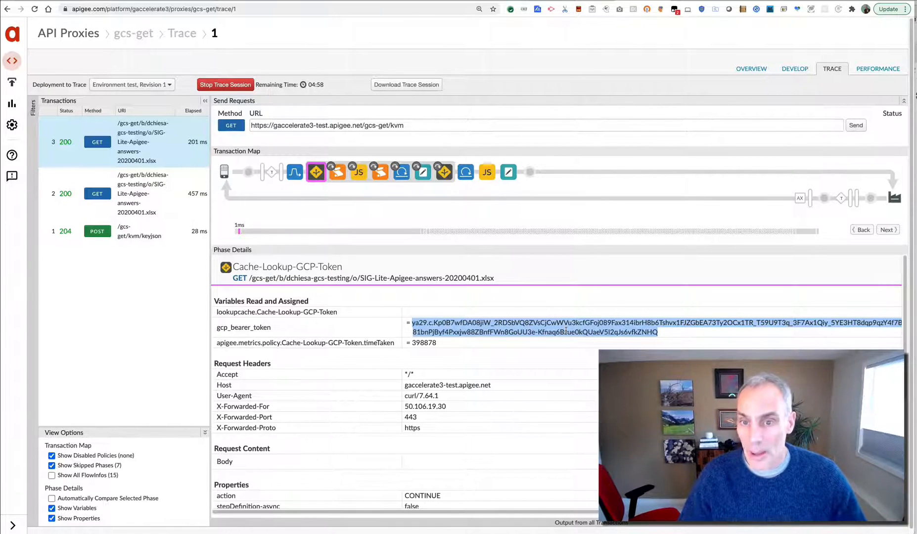
{"action": "mouse_move", "coordinate": [465, 172]}
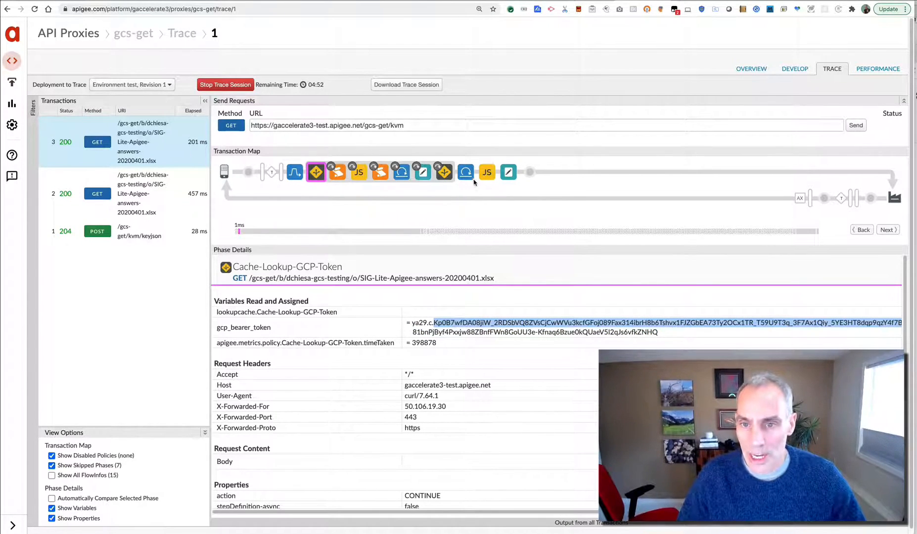
{"action": "mouse_move", "coordinate": [466, 172]}
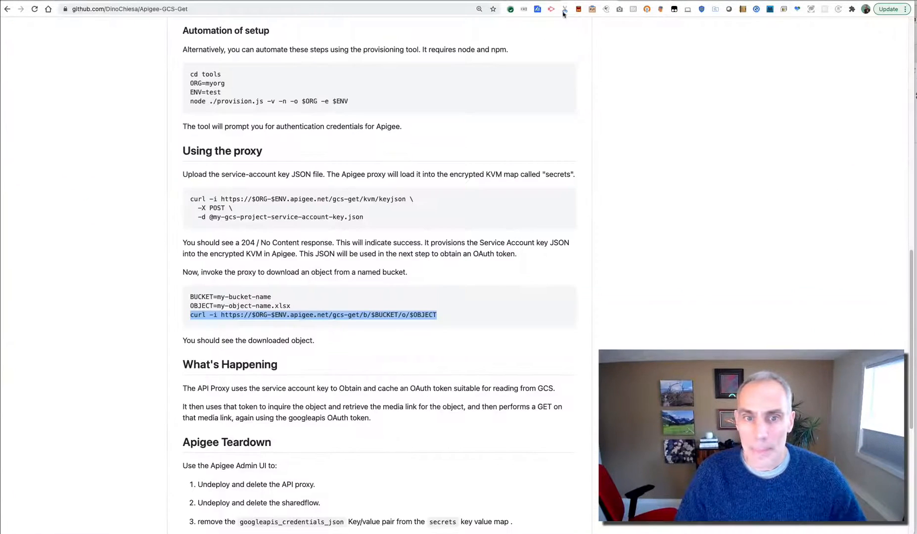
- Open the gcs-get proxy's DEVELOP tab and scroll the gcs proxy endpoint XML
{"action": "scroll", "scroll_direction": "down", "scroll_amount": 3}
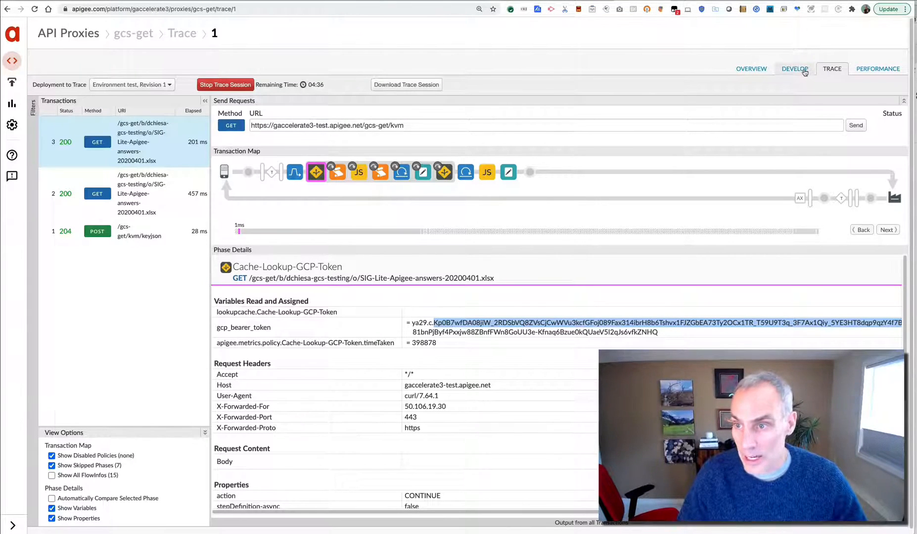
{"action": "left_click", "coordinate": [795, 68]}
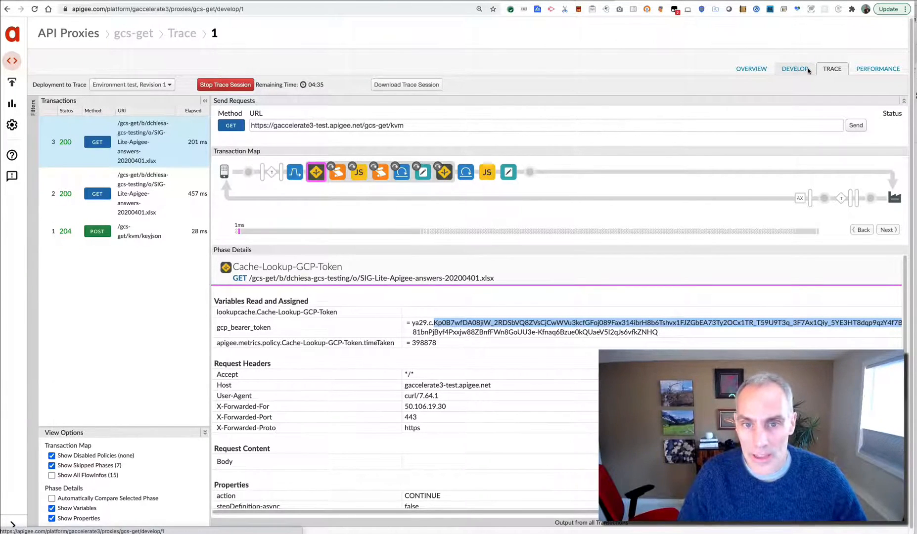
{"action": "left_click", "coordinate": [794, 68]}
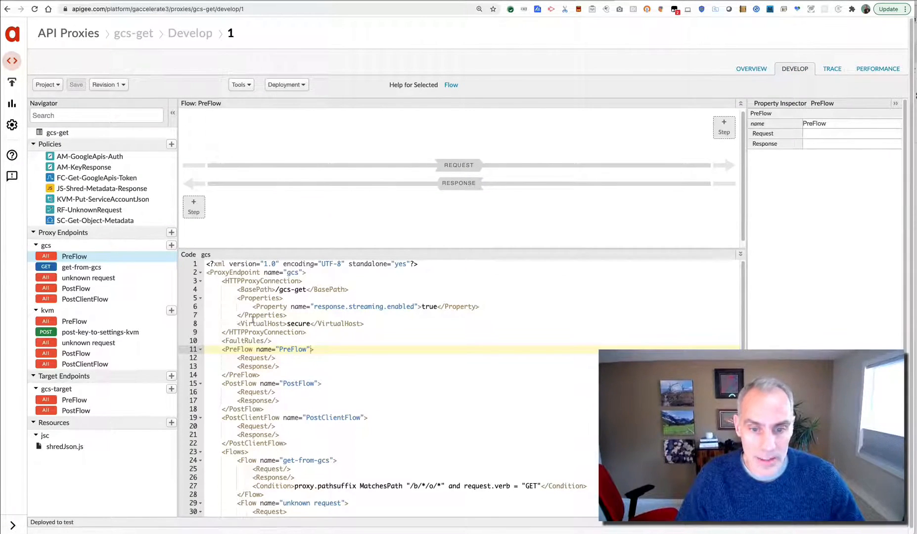
{"action": "scroll", "scroll_direction": "down", "scroll_amount": 3}
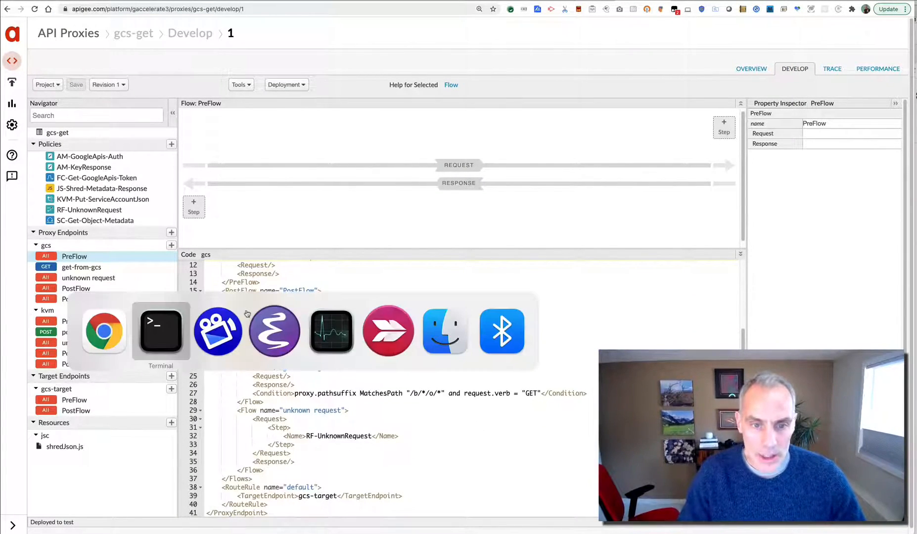
- Clear the terminal and run node ./provision.js -v -o $ORG -e $ENV -n -R
{"action": "left_click", "coordinate": [161, 332]}
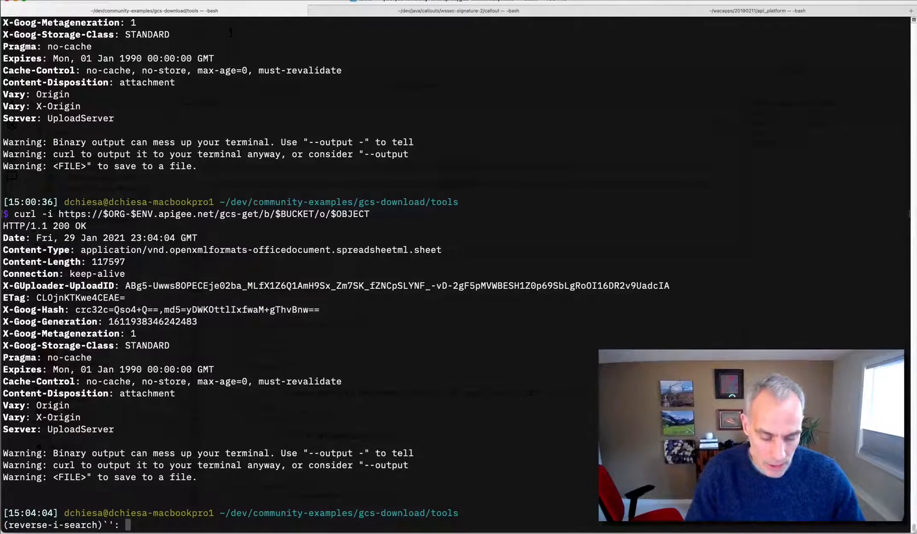
{"action": "type", "text": "pro"}
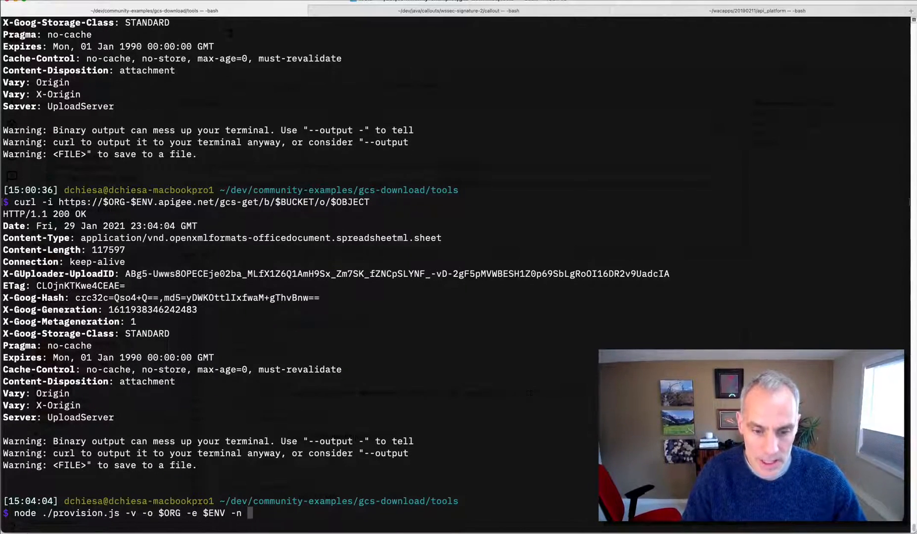
{"action": "type", "text": "-R"}
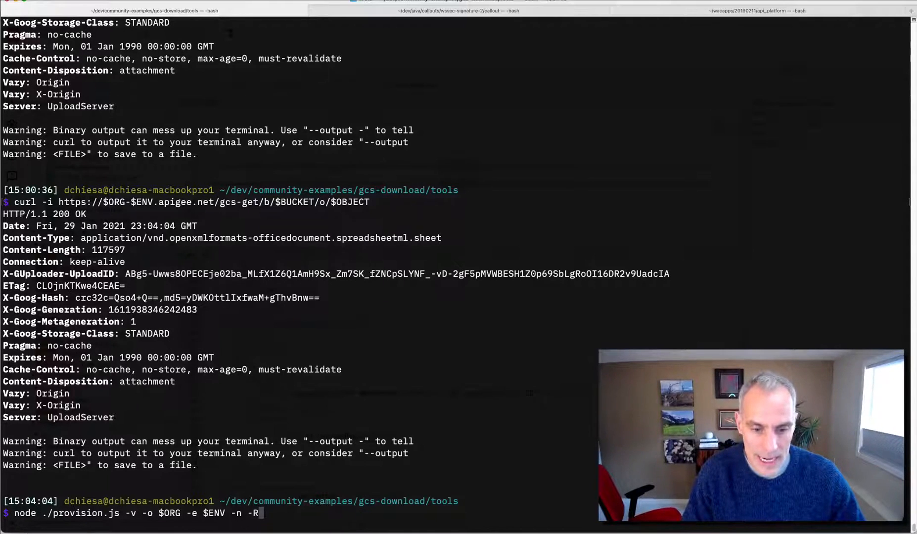
{"action": "type", "text": "cle"}
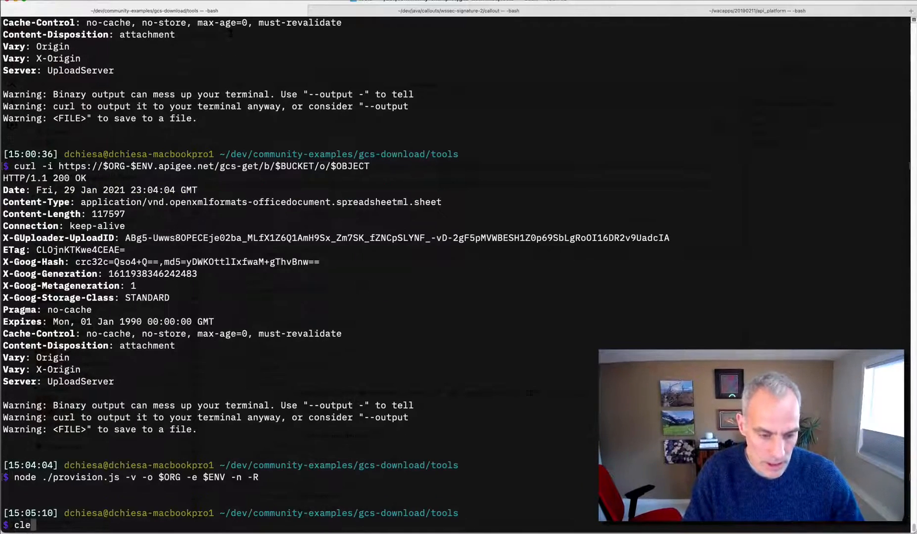
{"action": "key", "text": "Ctrl+r"}
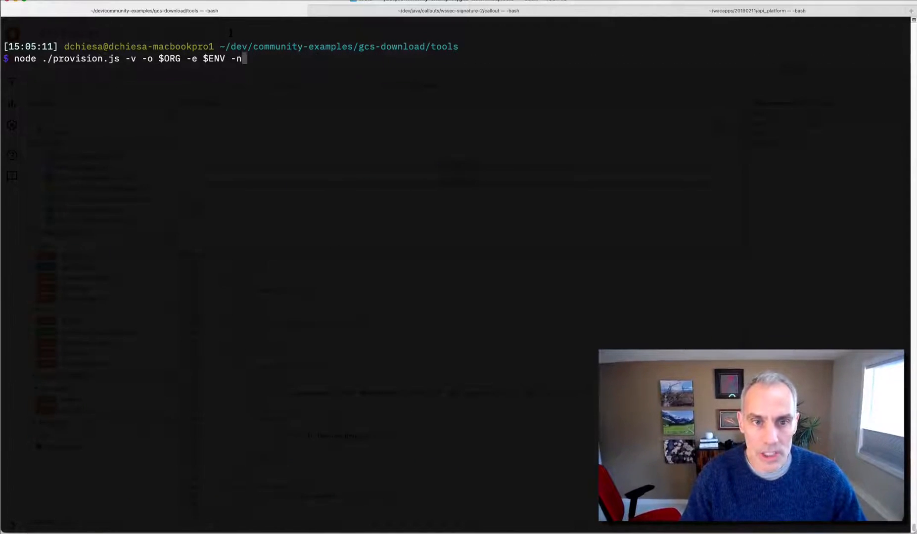
{"action": "type", "text": "-R"}
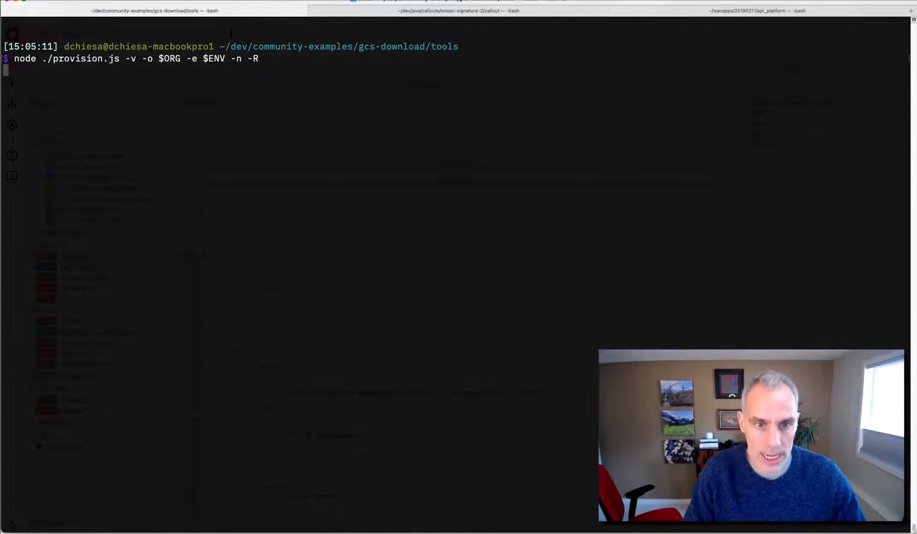
{"action": "key", "text": "Return"}
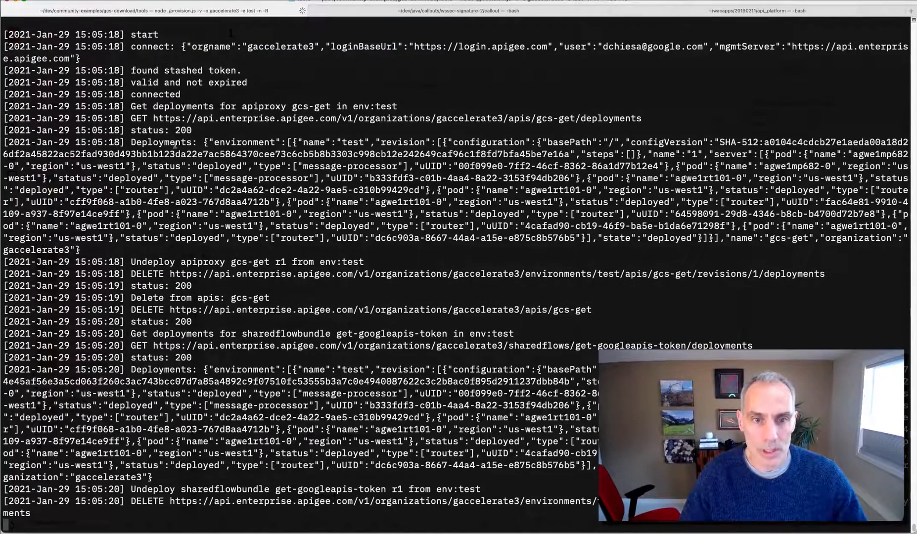
{"action": "scroll", "scroll_direction": "down", "scroll_amount": 3}
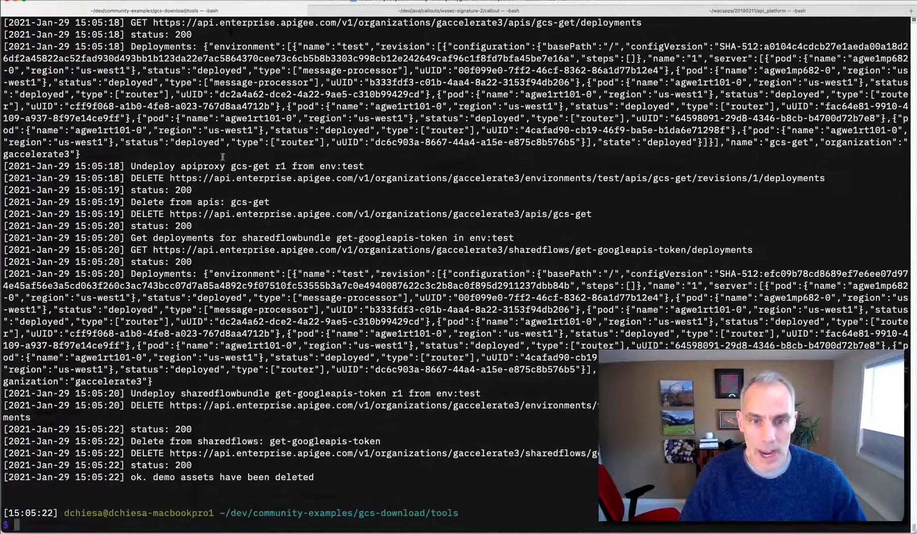